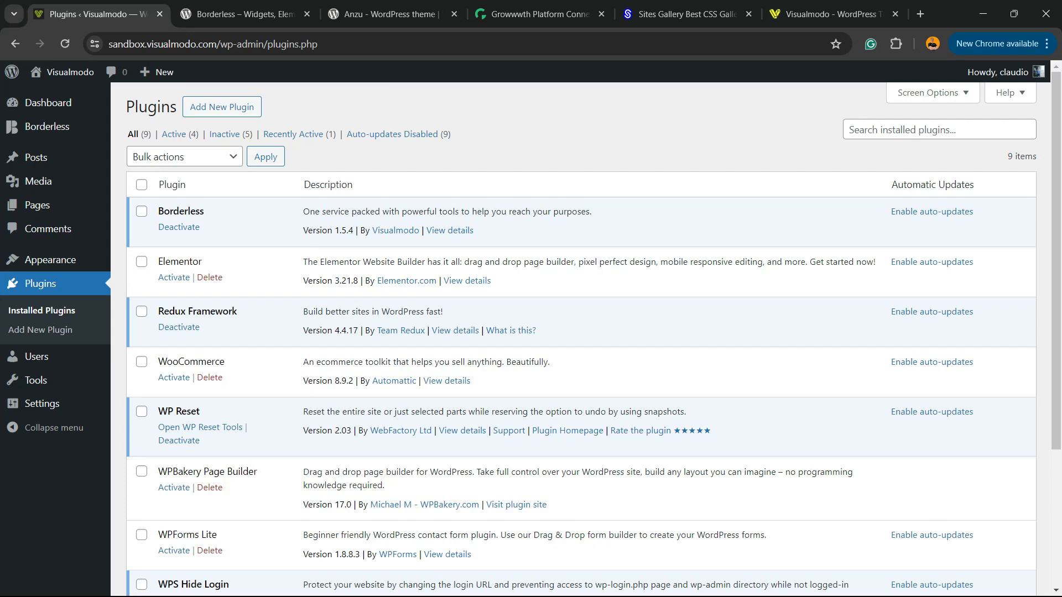
Review the installed themes and the active Visualmodo theme's details.
double_click(197, 312)
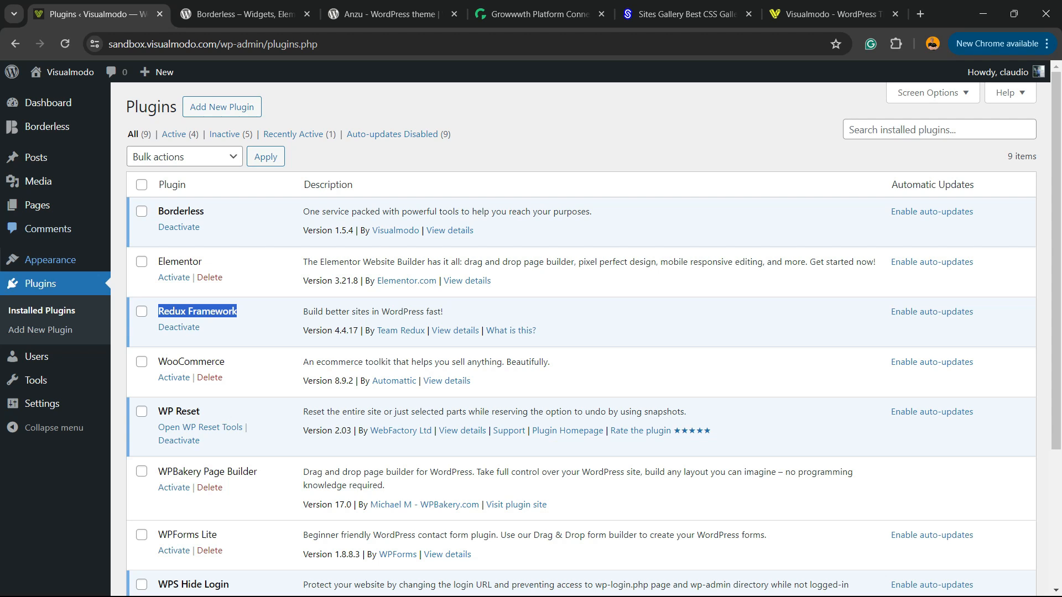
scroll(down, 3)
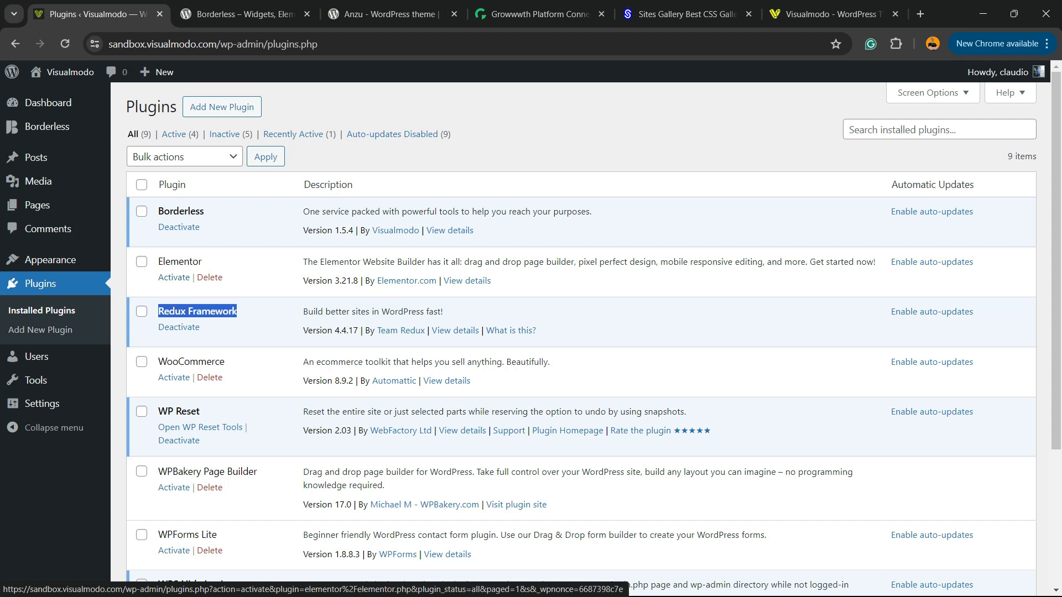
mouse_move(38, 205)
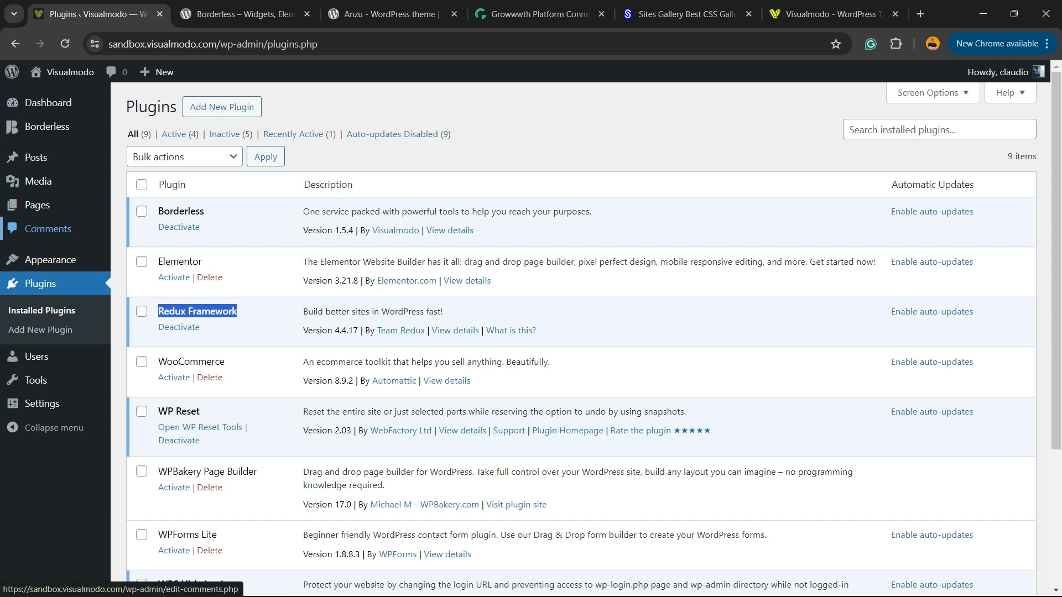
mouse_move(50, 259)
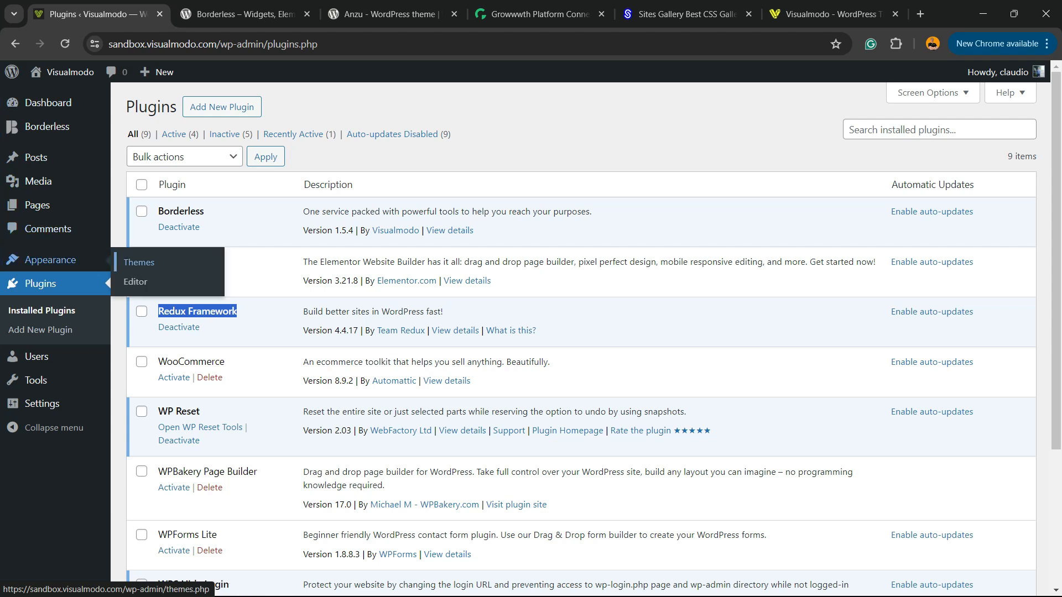
click(138, 262)
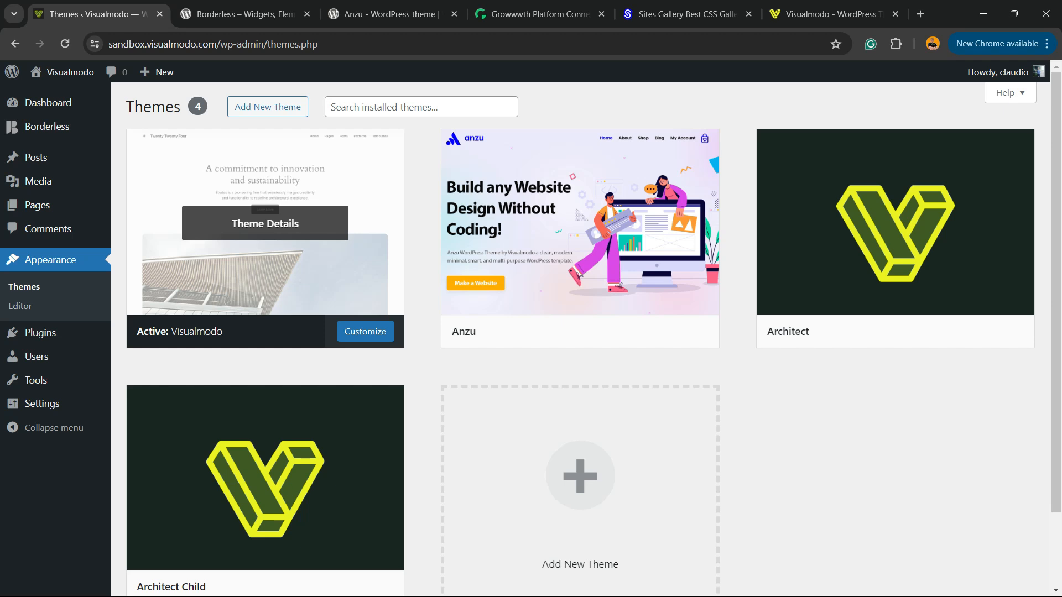
click(265, 223)
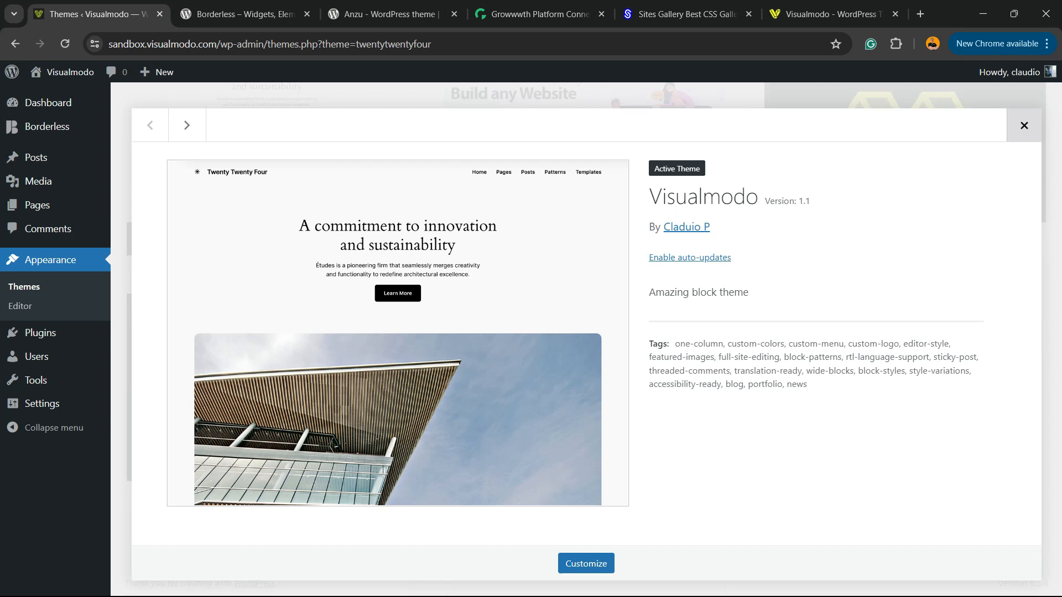
click(1025, 125)
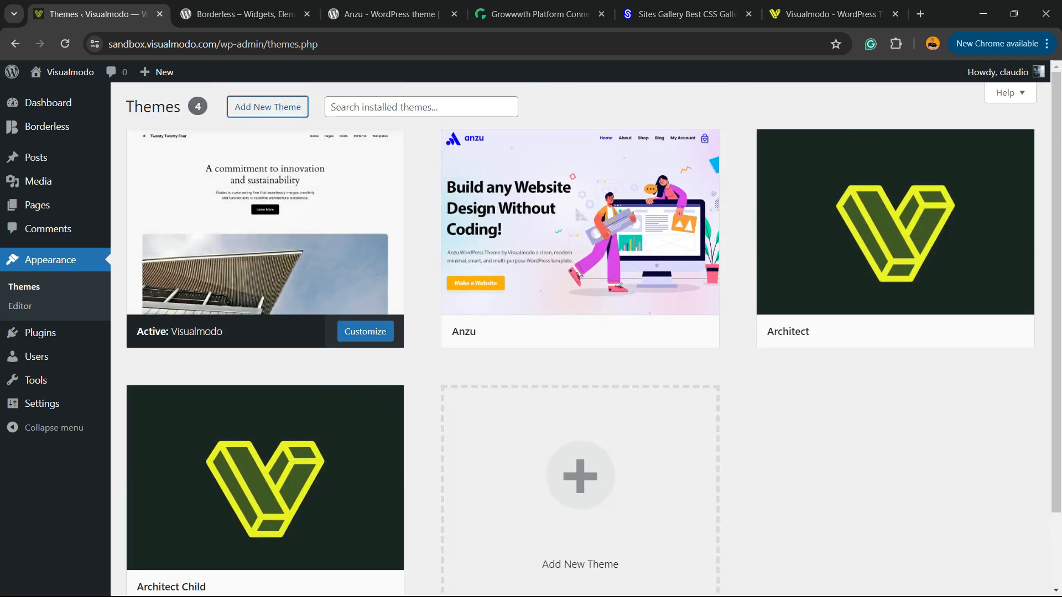
Search the Add Themes directory for 'anzu'.
click(266, 107)
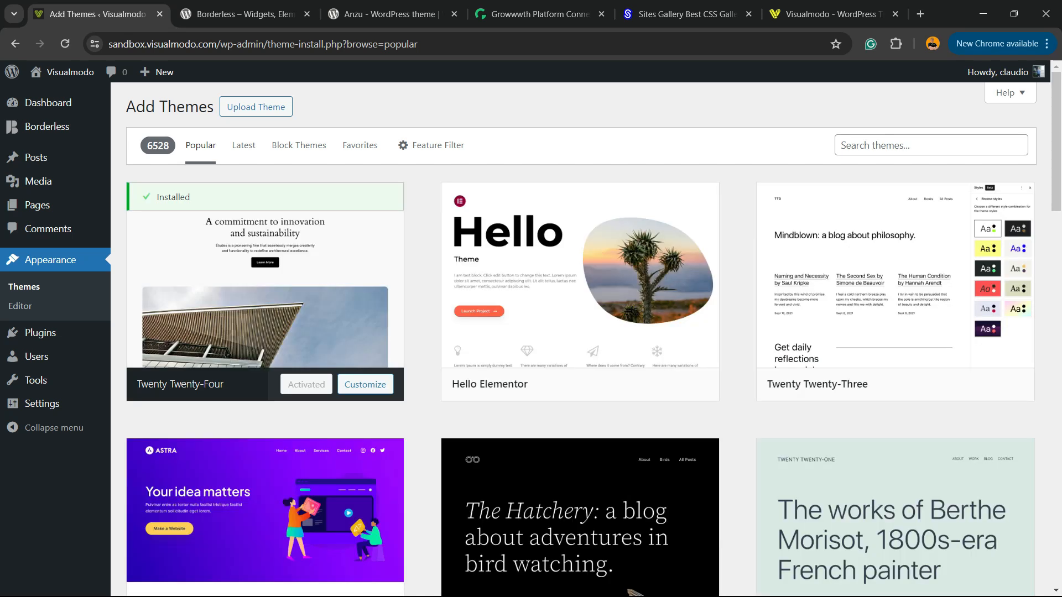
click(932, 145)
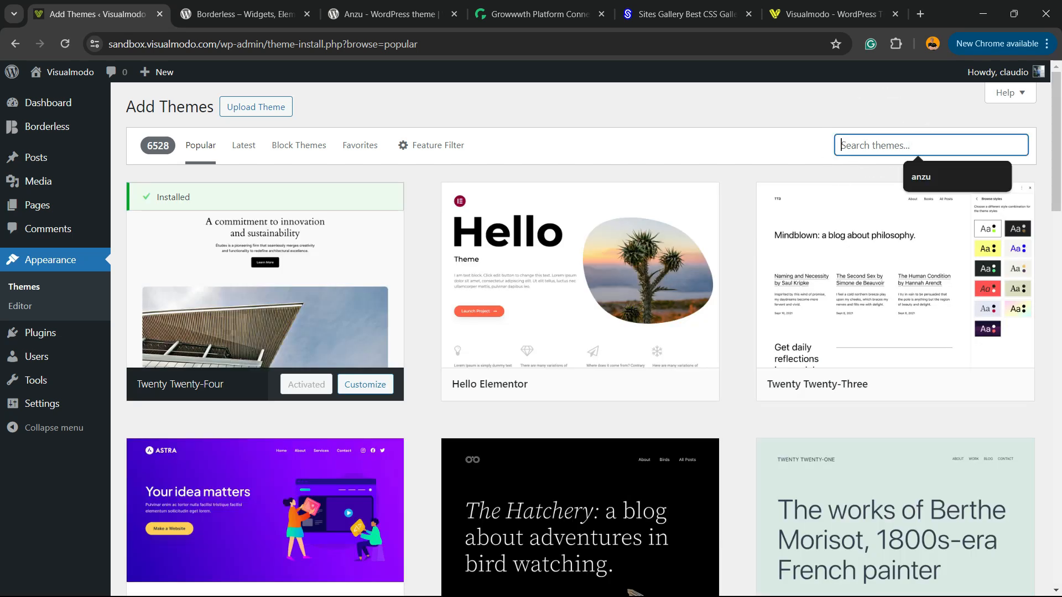
text(anzu)
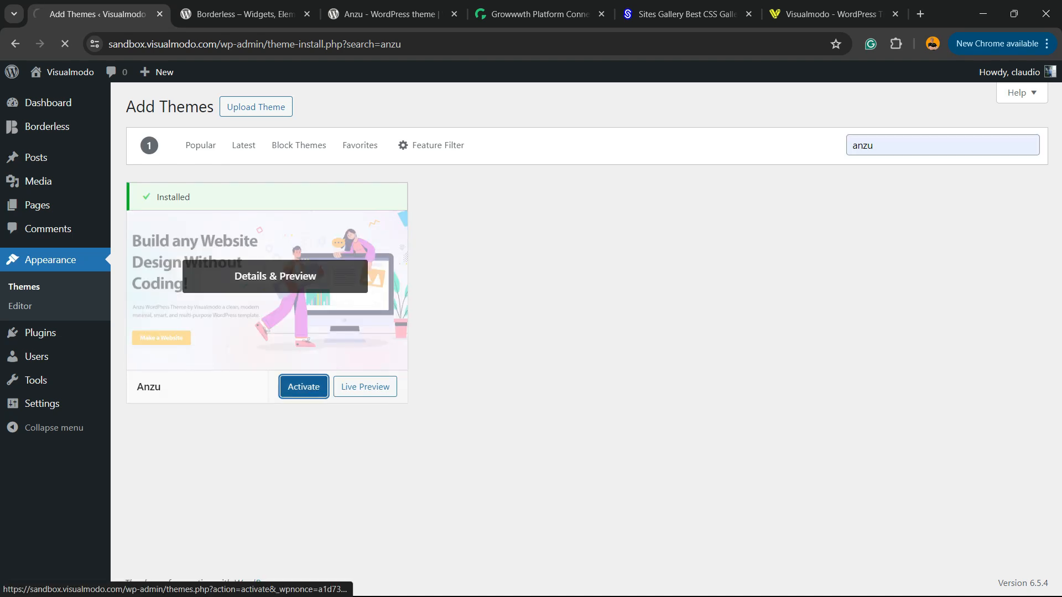
Activate the Anzu theme from the search results.
click(303, 388)
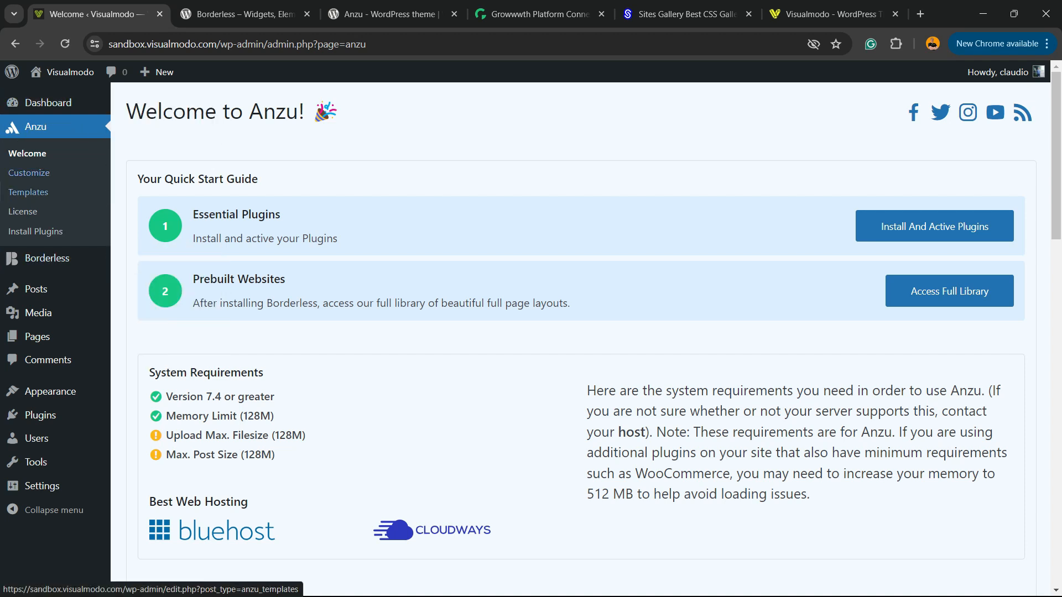
mouse_move(40, 415)
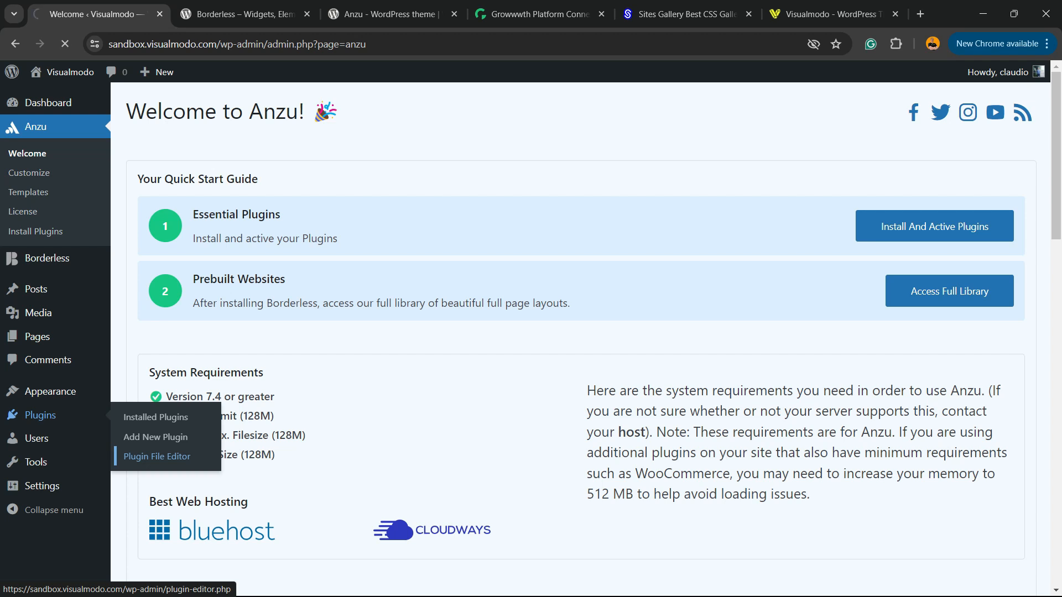
Enter the Plugin File Editor, accepting the warning about editing plugins directly.
click(157, 456)
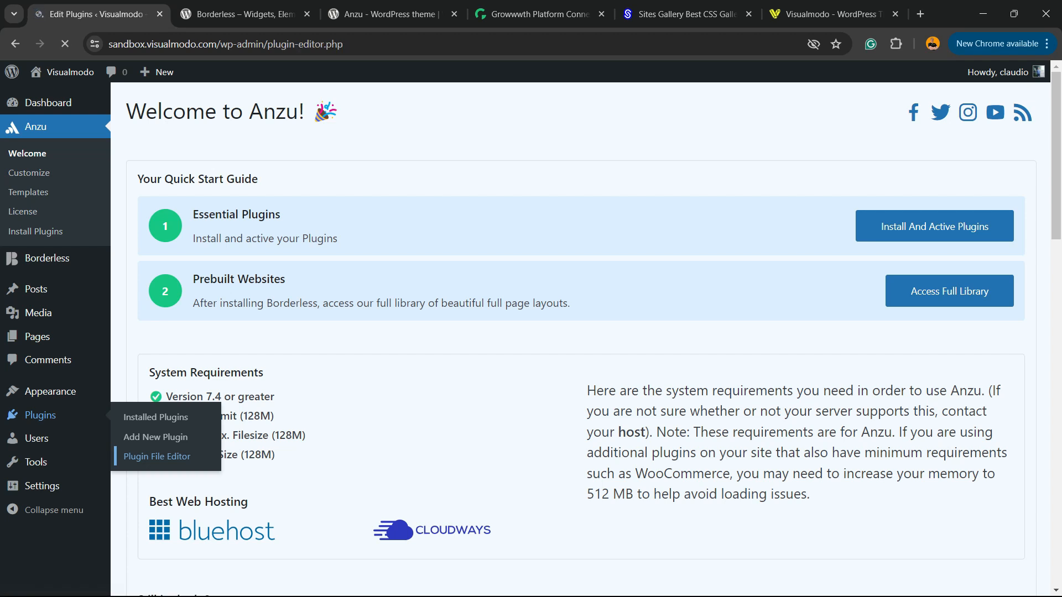
click(157, 456)
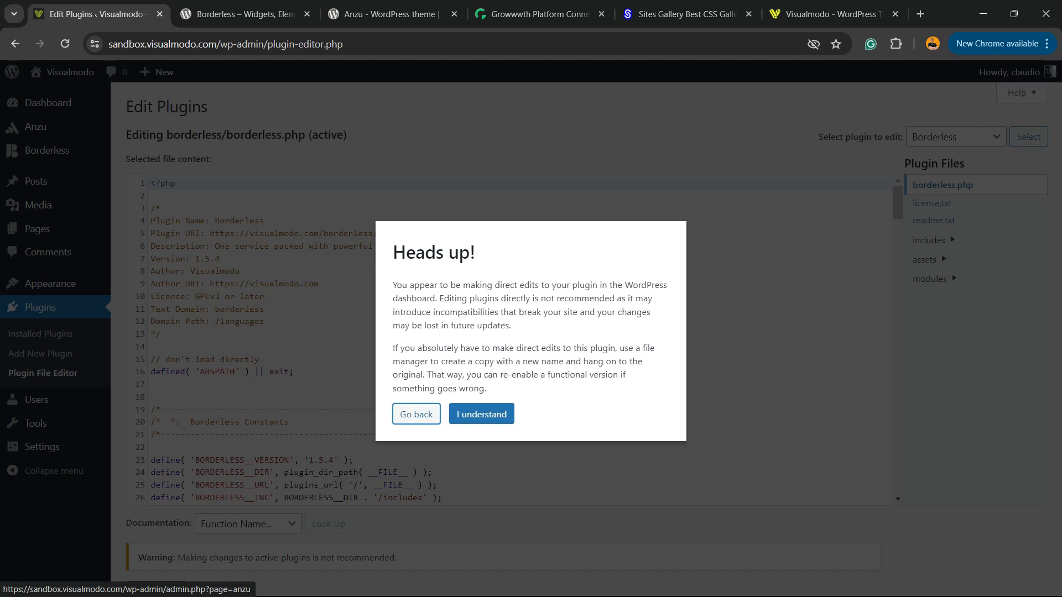
drag(393, 284, 512, 326)
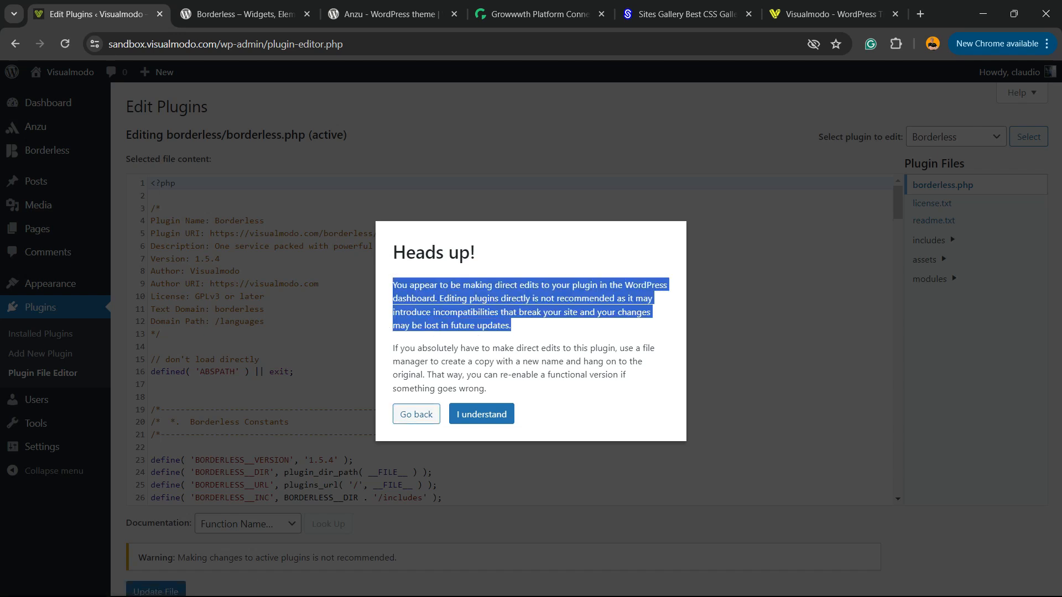
click(481, 414)
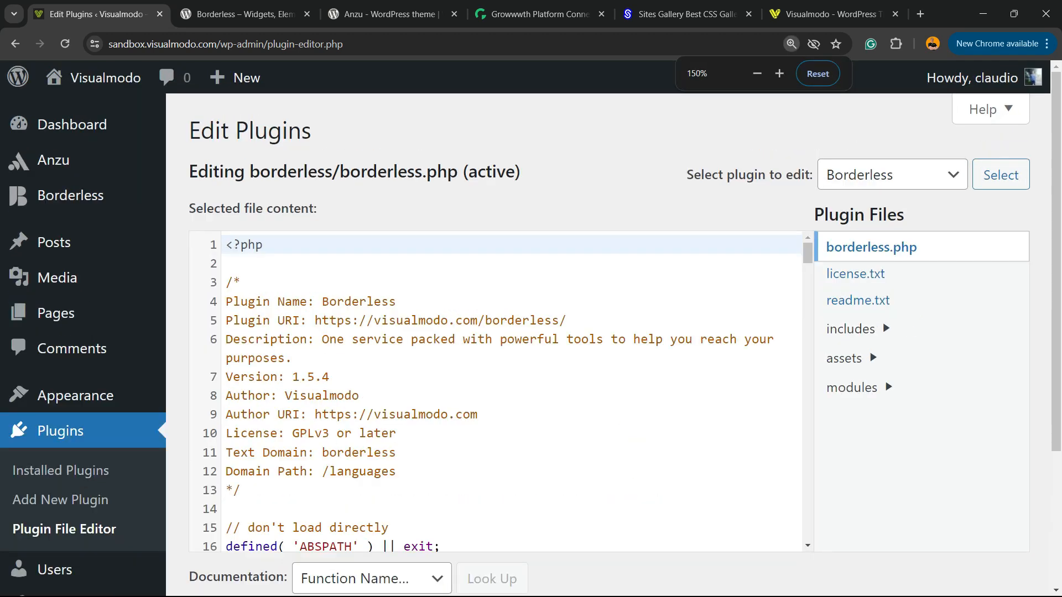
Select WooCommerce as the plugin to edit and load its main file.
click(779, 73)
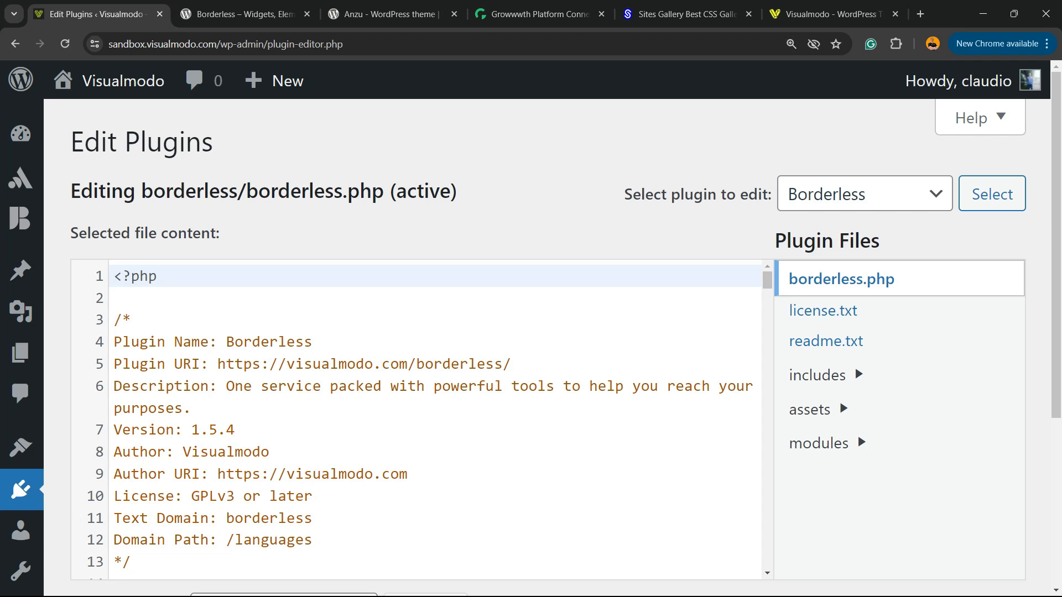
click(865, 192)
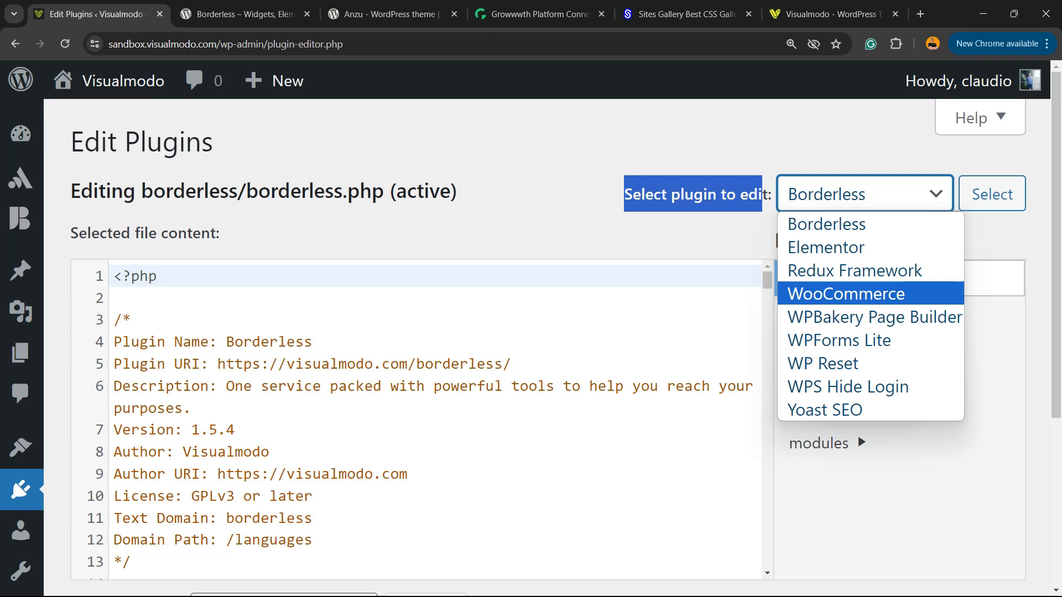
click(845, 294)
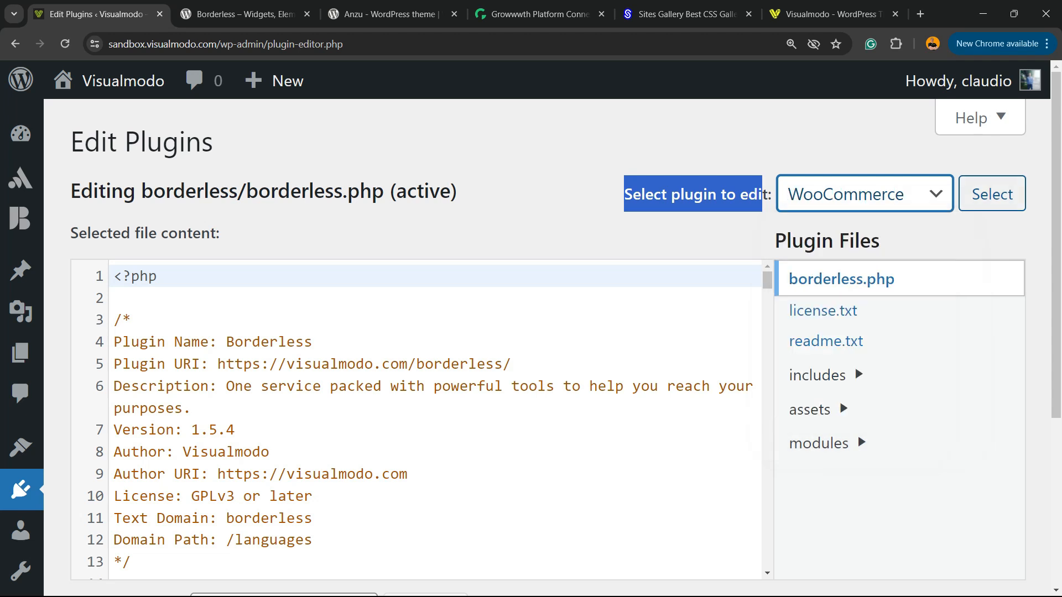
click(991, 193)
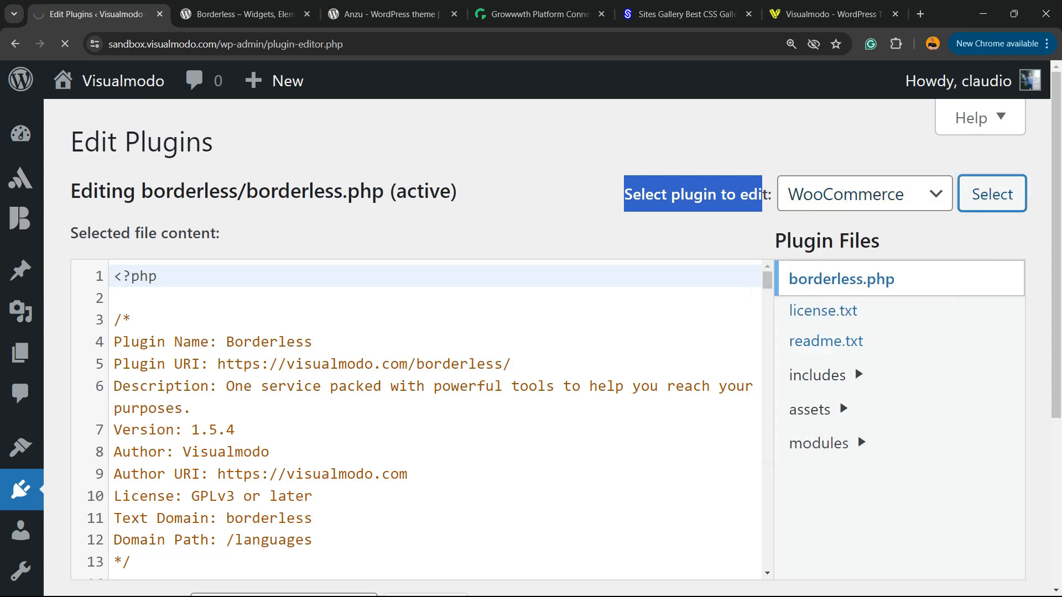
click(991, 192)
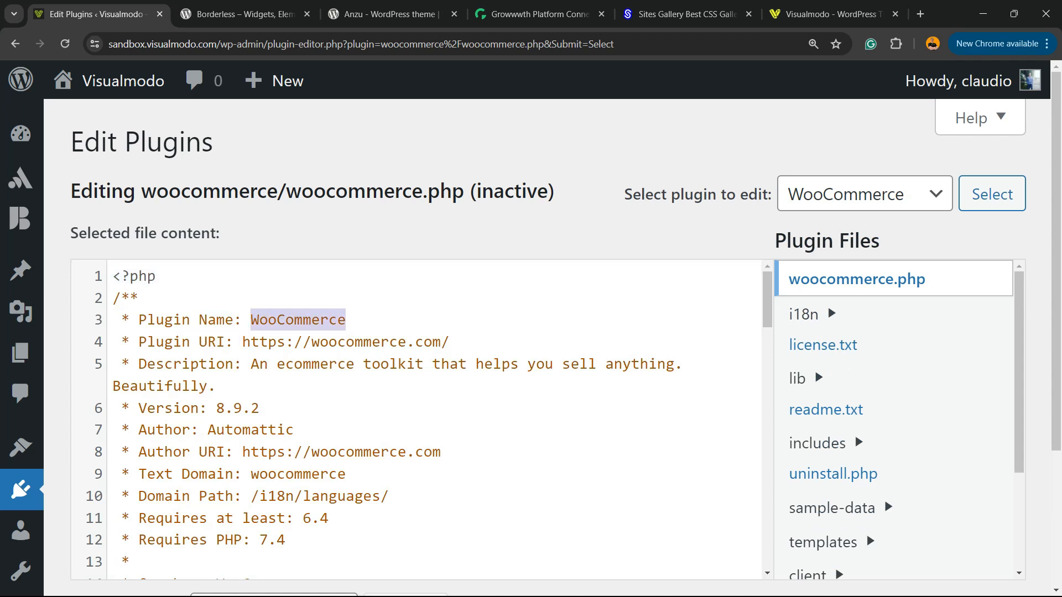
Rename the plugin header to WooTest and change the plugin URI to wootest.
text(WooTest)
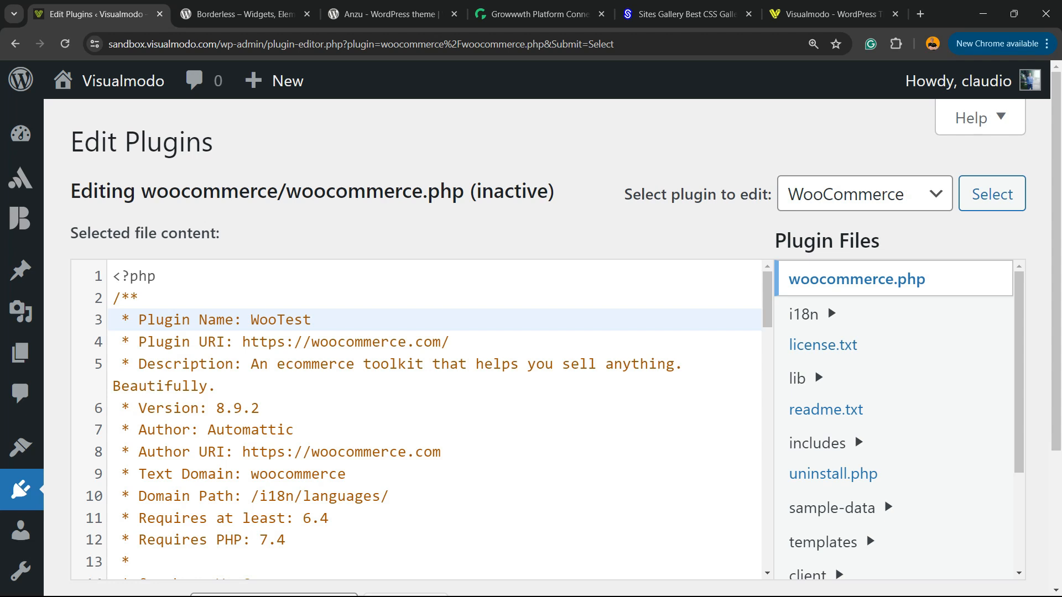
double_click(358, 342)
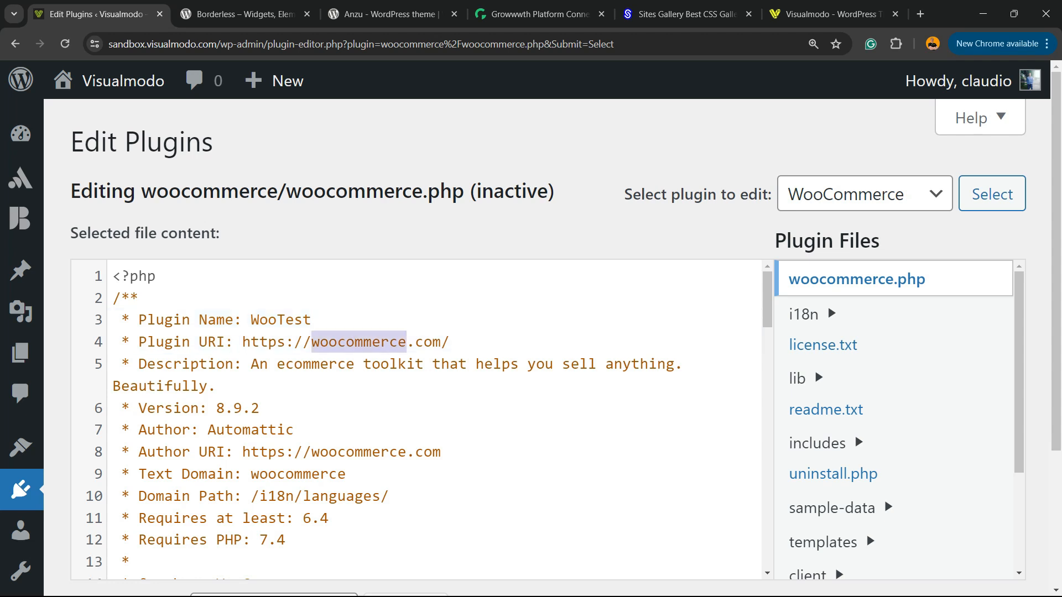
text(E)
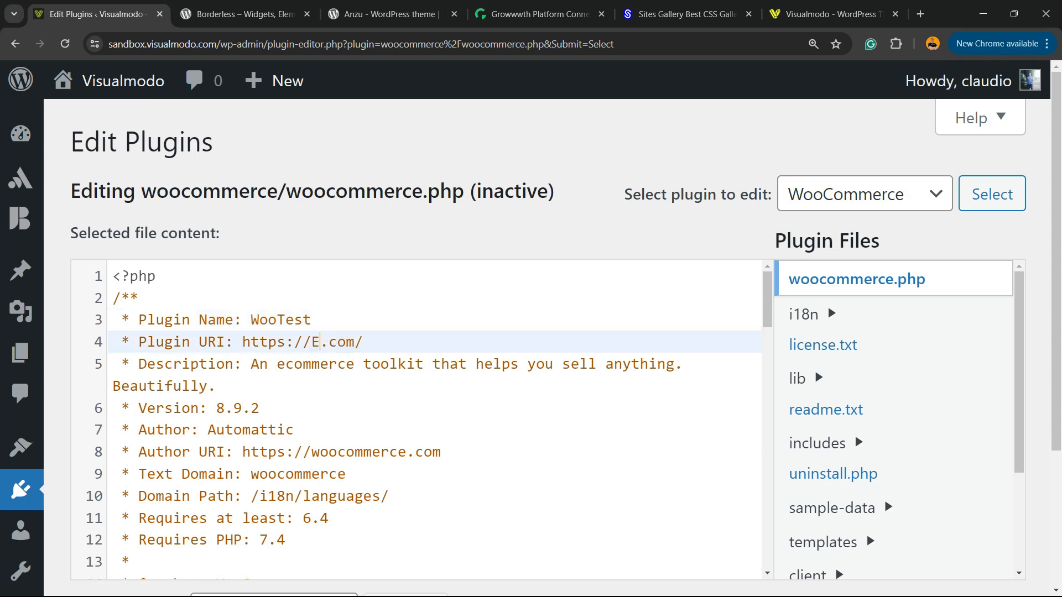
text(w)
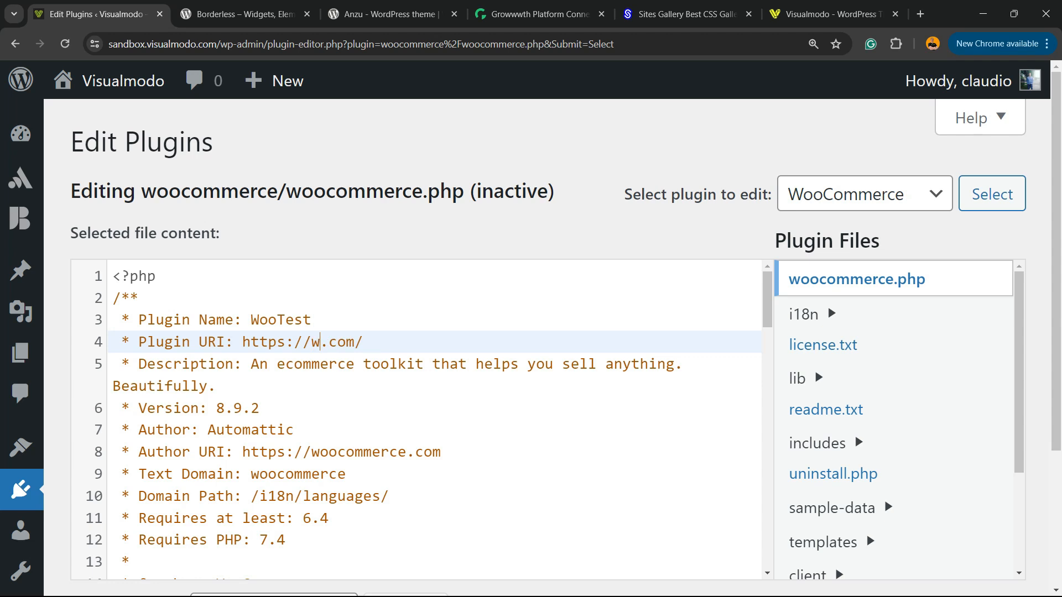
text(ootest)
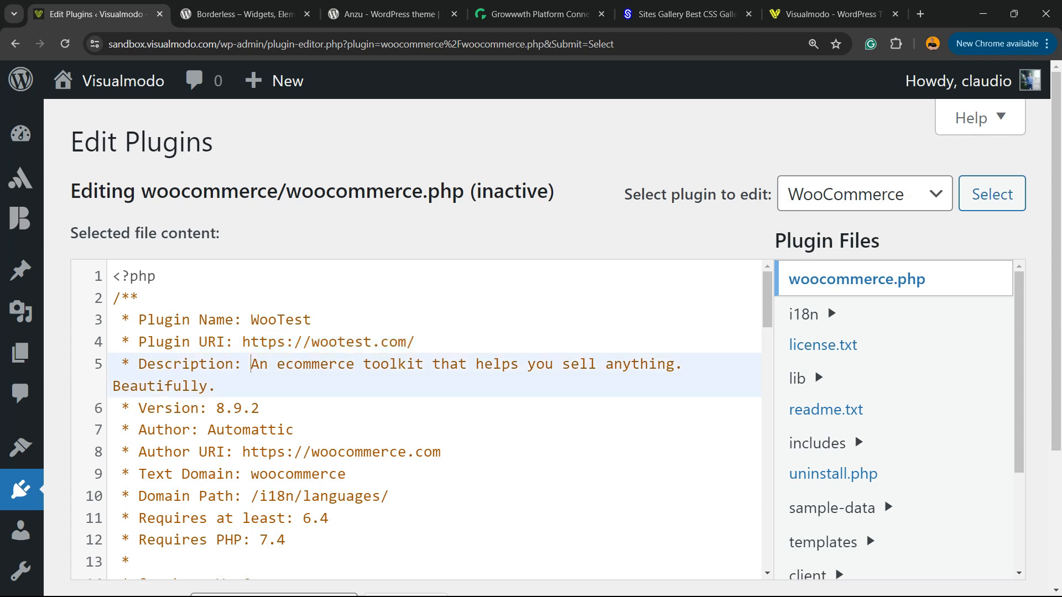
Set the plugin description to 'example hered' and the author to 'You'.
text(exa)
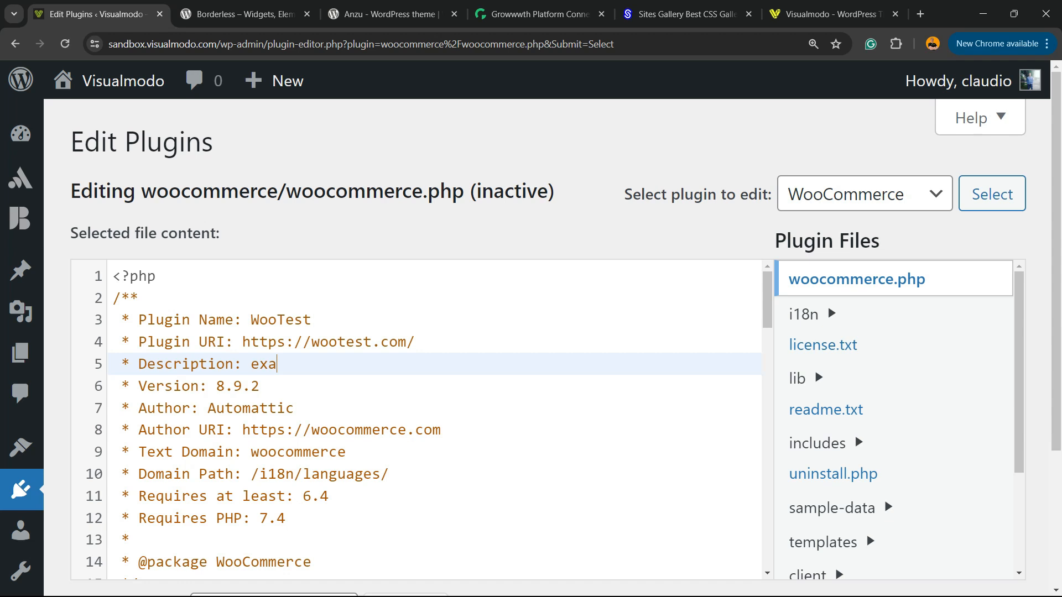
text(mple hered)
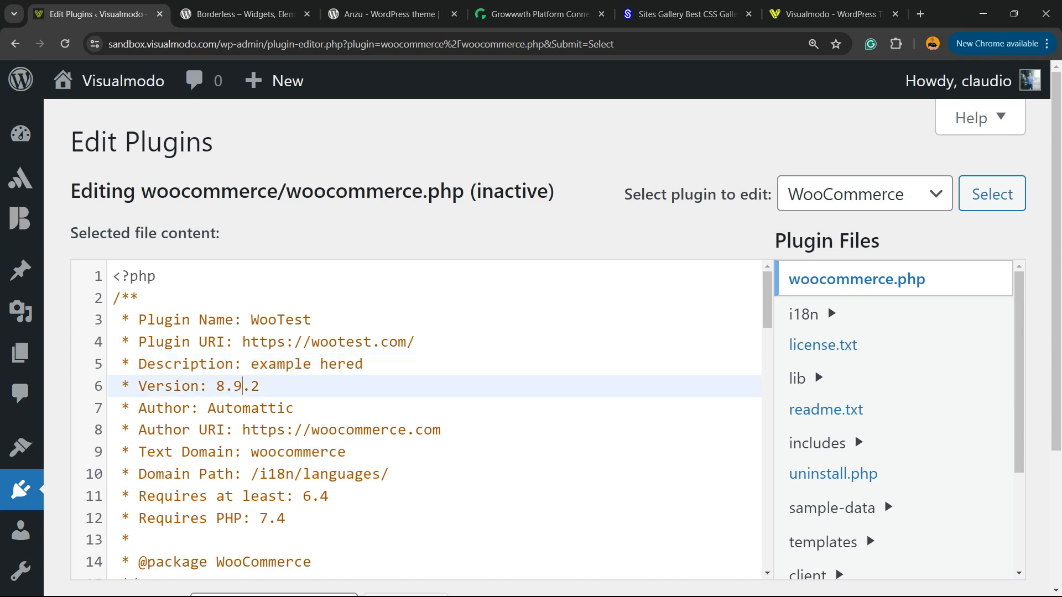
text(Yo)
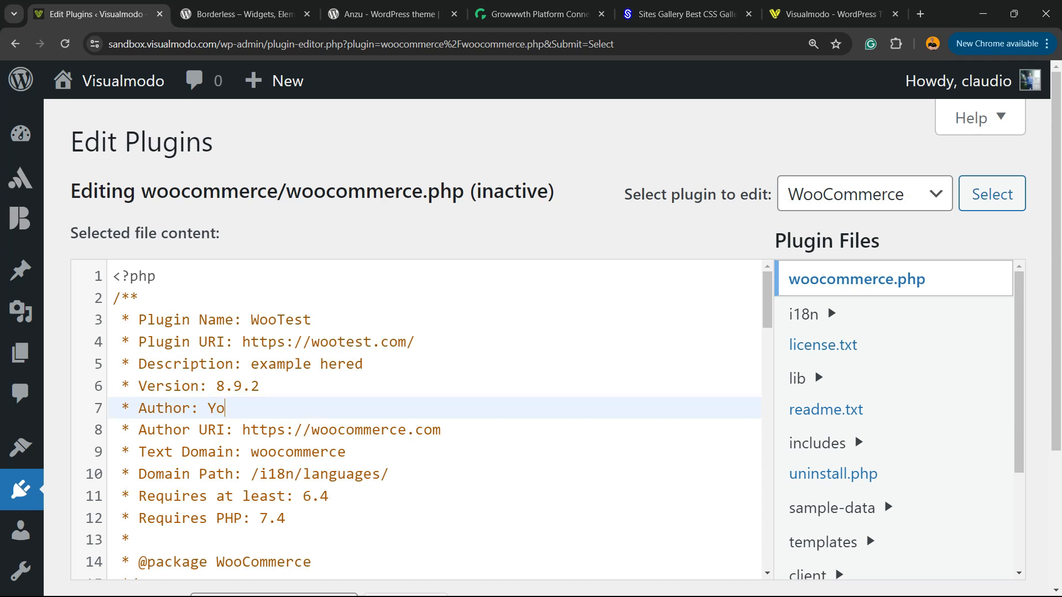
text(u)
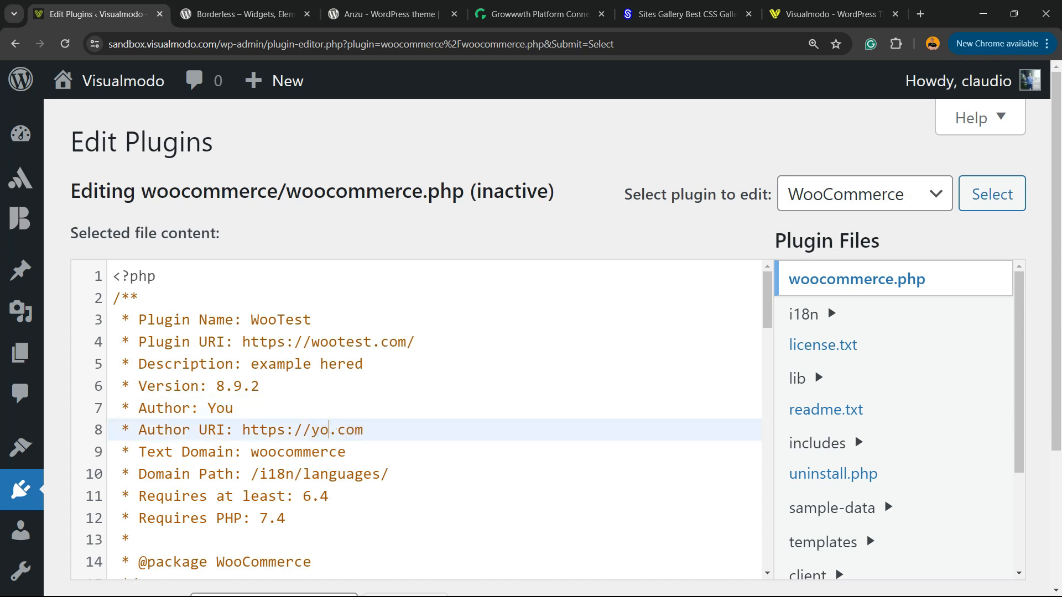
text(u)
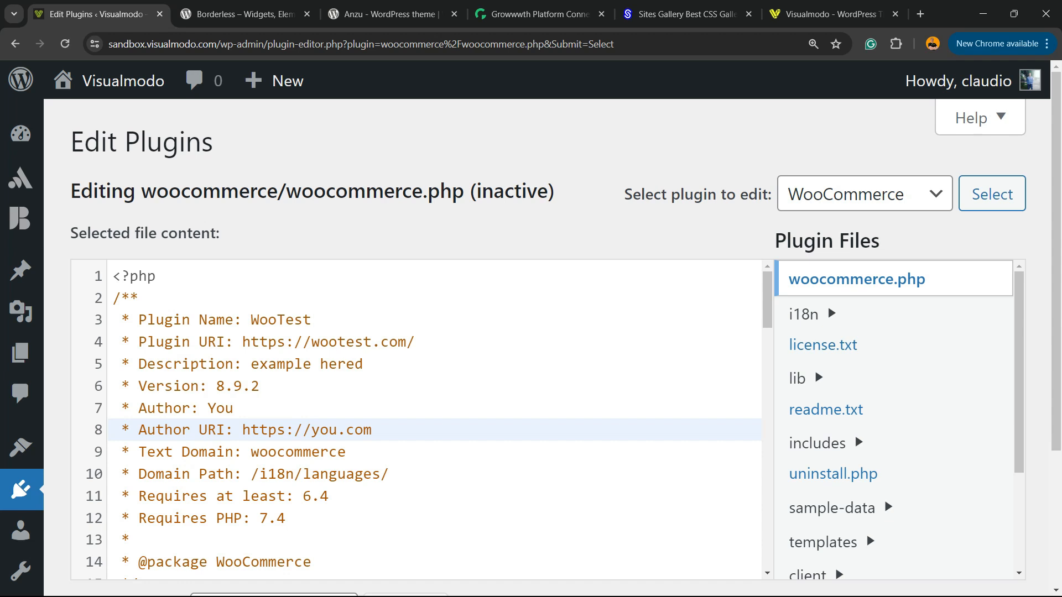
double_click(298, 451)
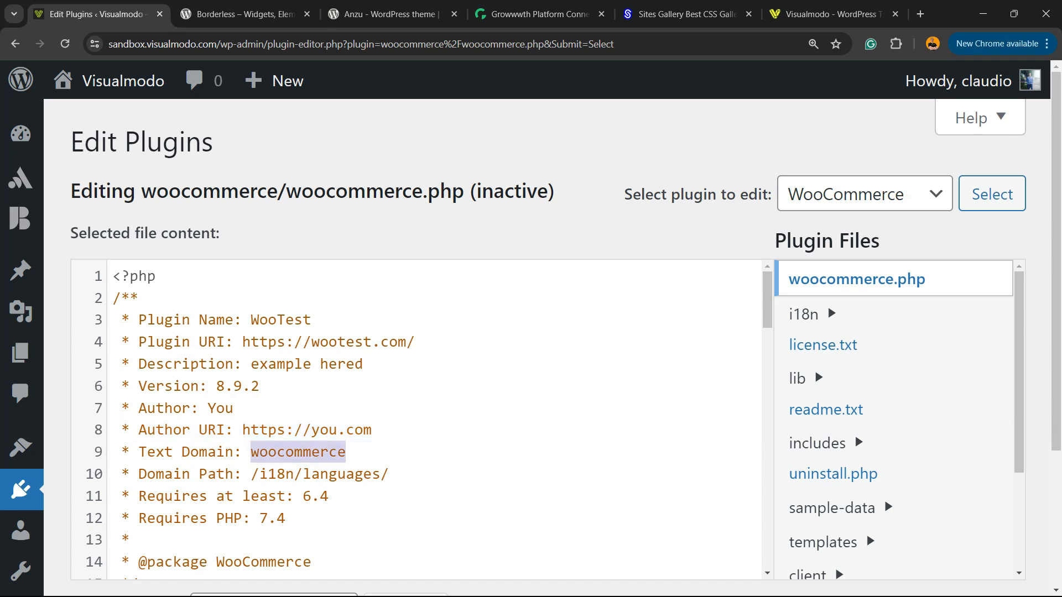
Save the edited woocommerce.php file, then go to the installed Themes page.
scroll(down, 3)
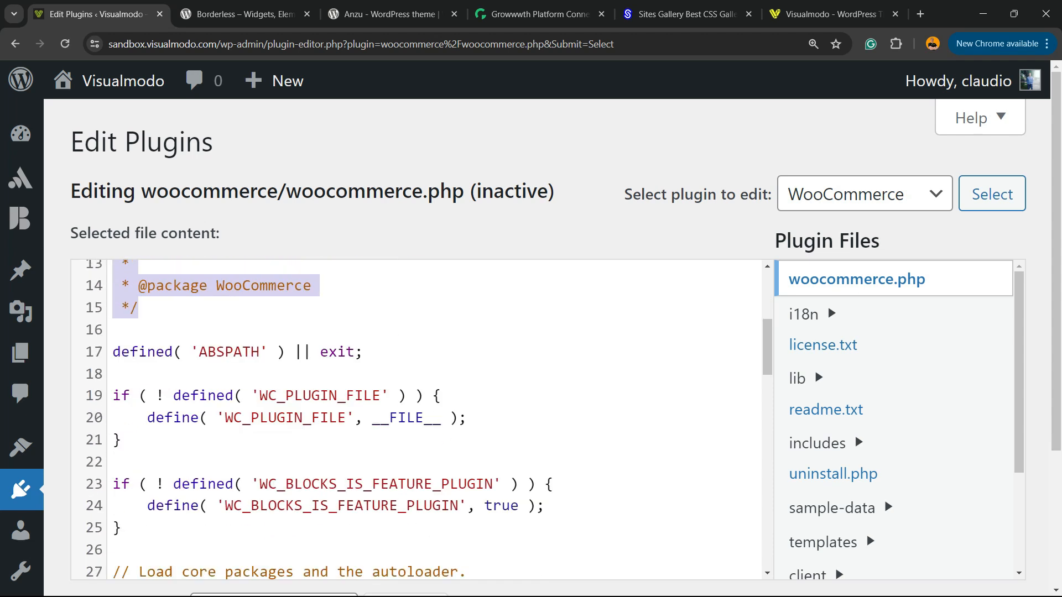
scroll(down, 3)
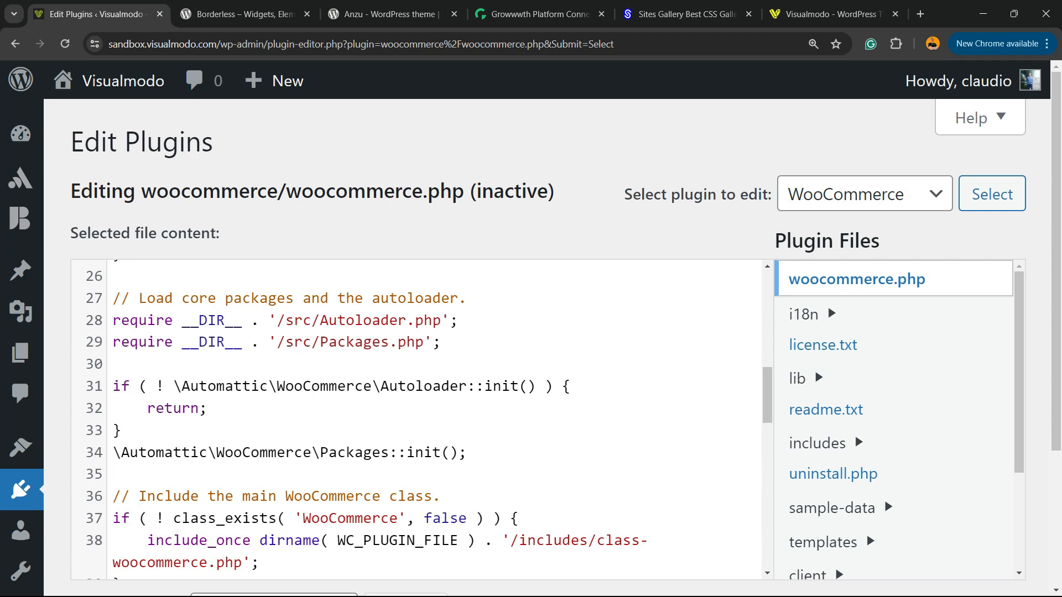
scroll(down, 3)
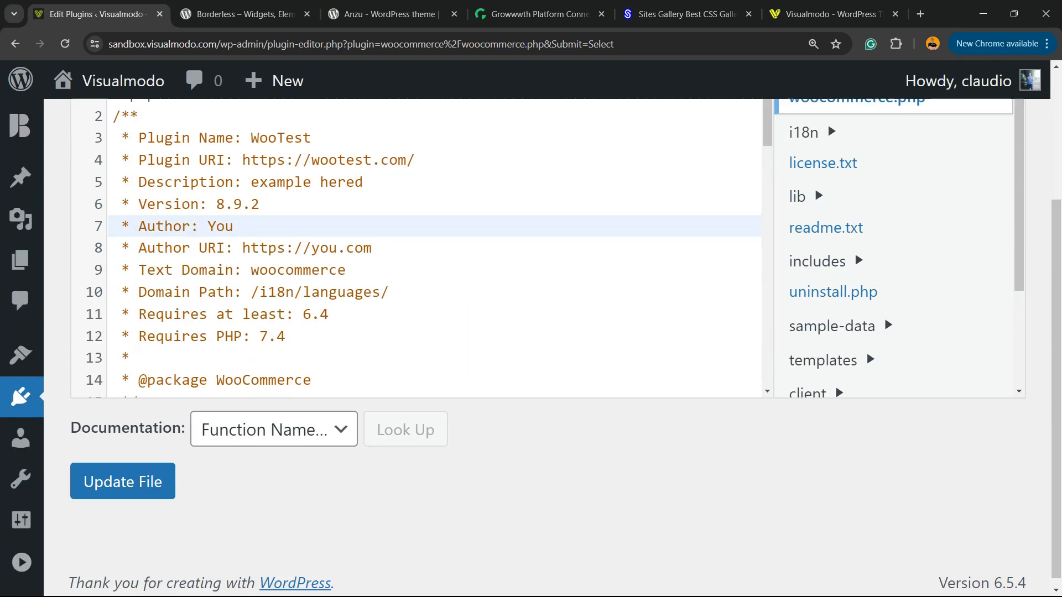
click(122, 480)
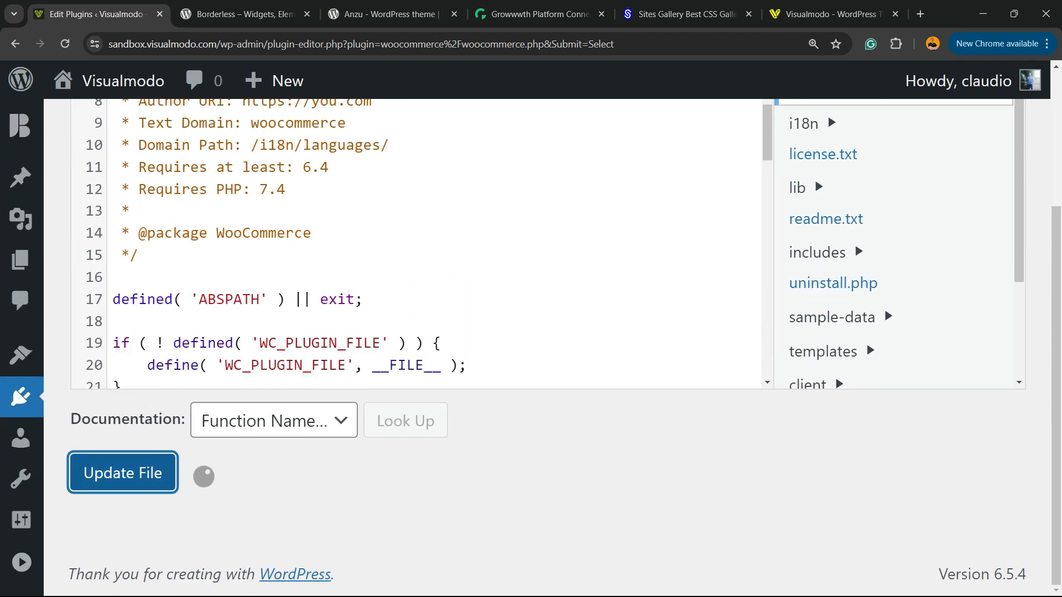
click(122, 474)
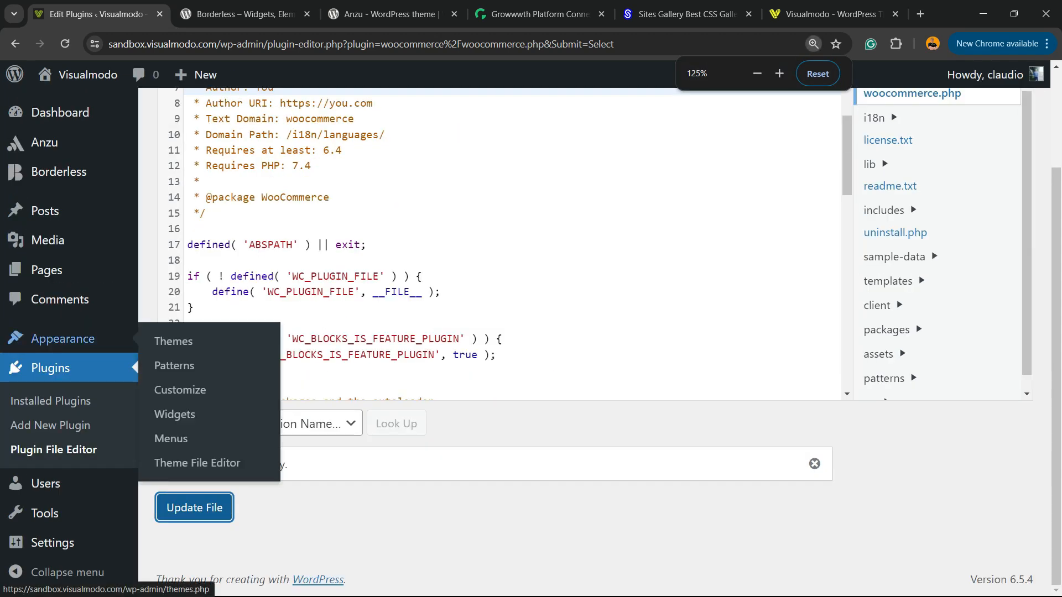
click(172, 341)
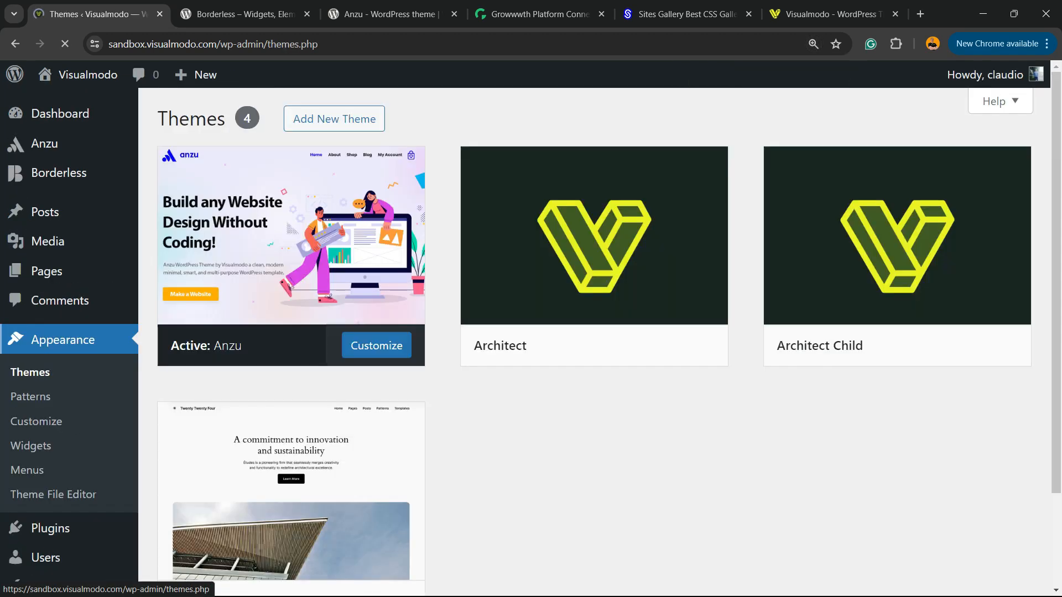
Activate the Visualmodo theme again.
scroll(down, 3)
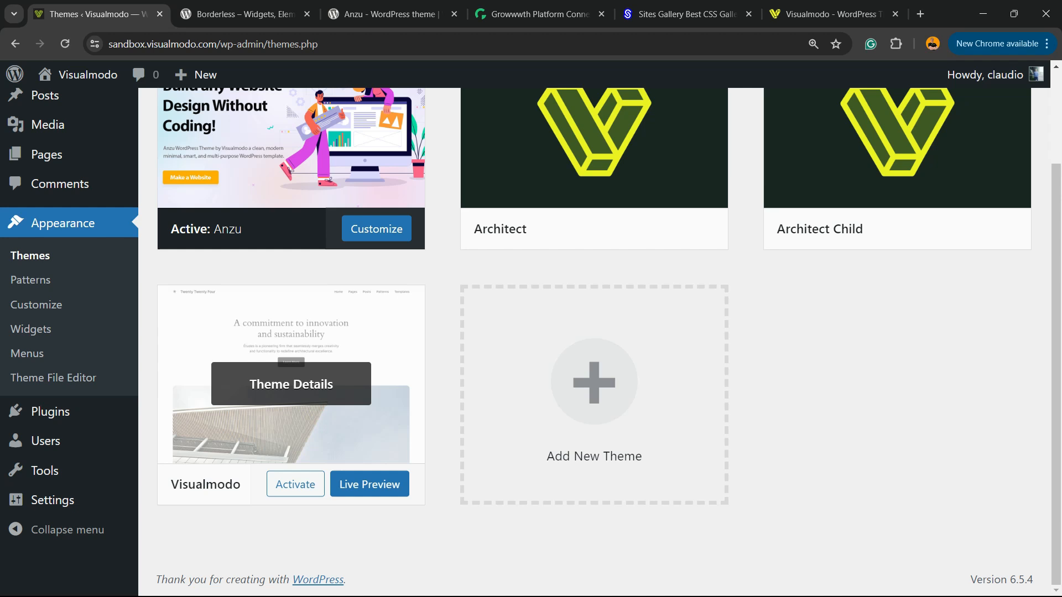
click(295, 485)
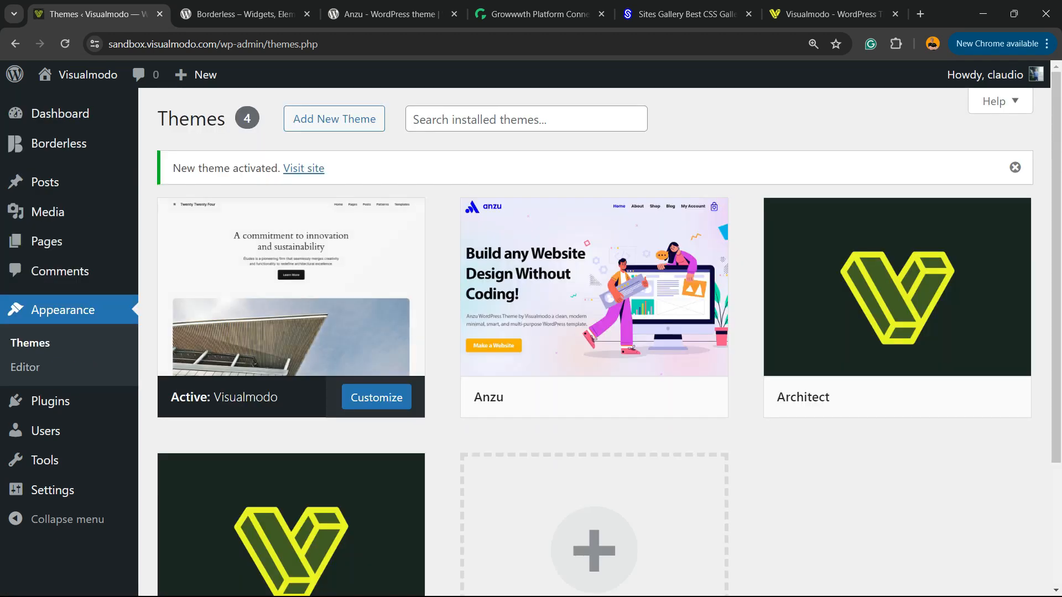
mouse_move(50, 402)
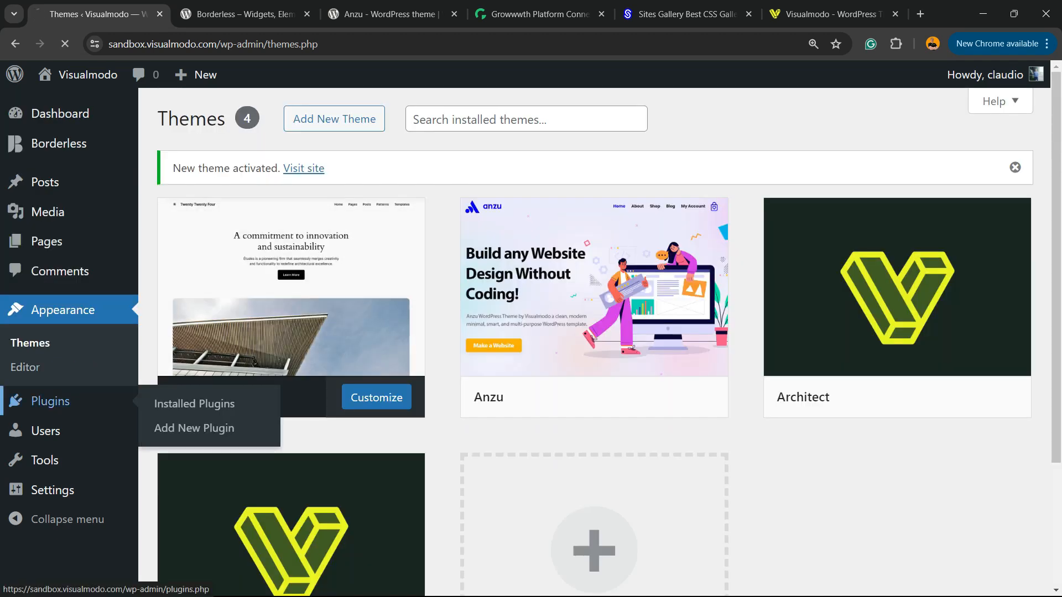
View the Installed Plugins list with the renamed WooTest entry, then switch to the Borderless plugin tab.
click(195, 404)
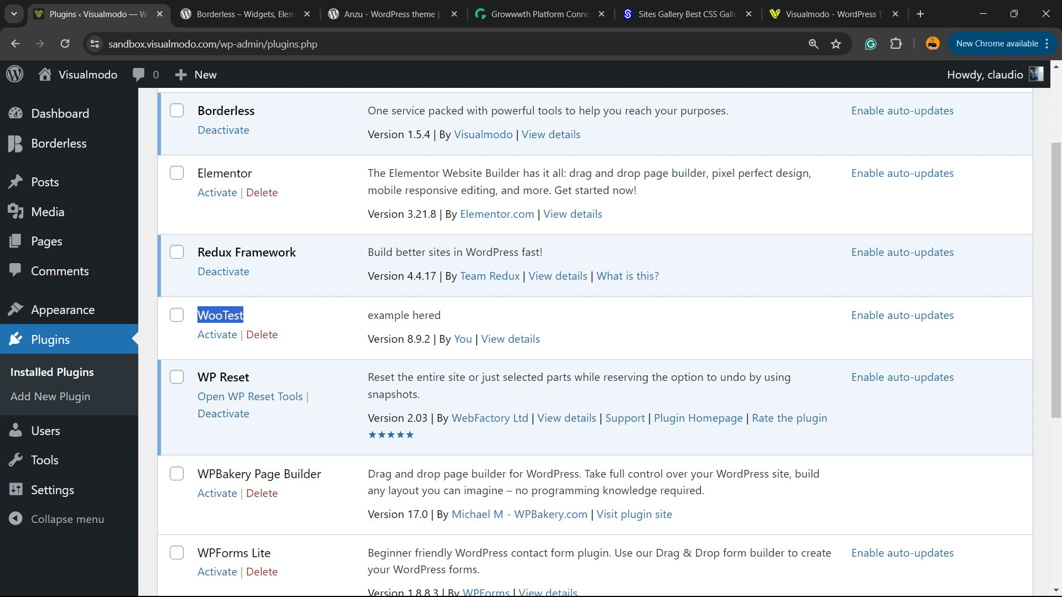
click(243, 14)
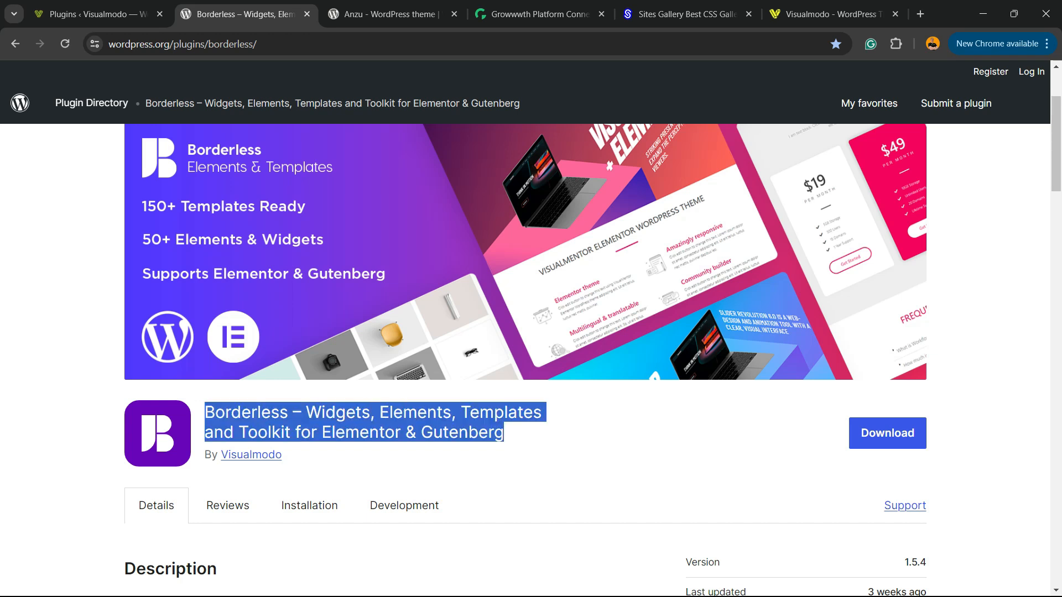
Browse the Anzu theme page and the Growwwth site, then switch to Sites Gallery.
click(392, 15)
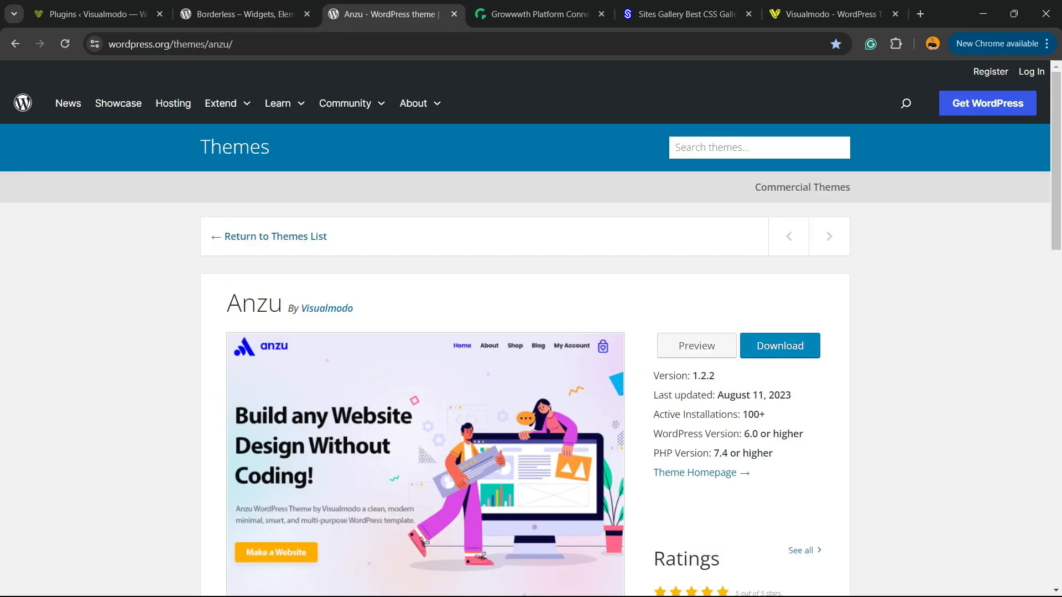
scroll(down, 3)
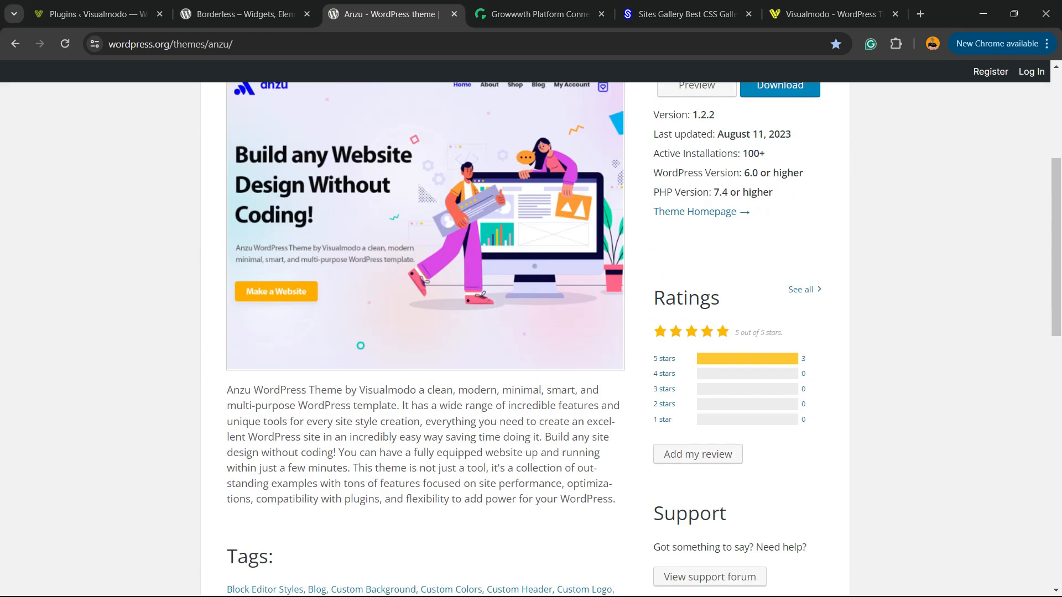
click(535, 14)
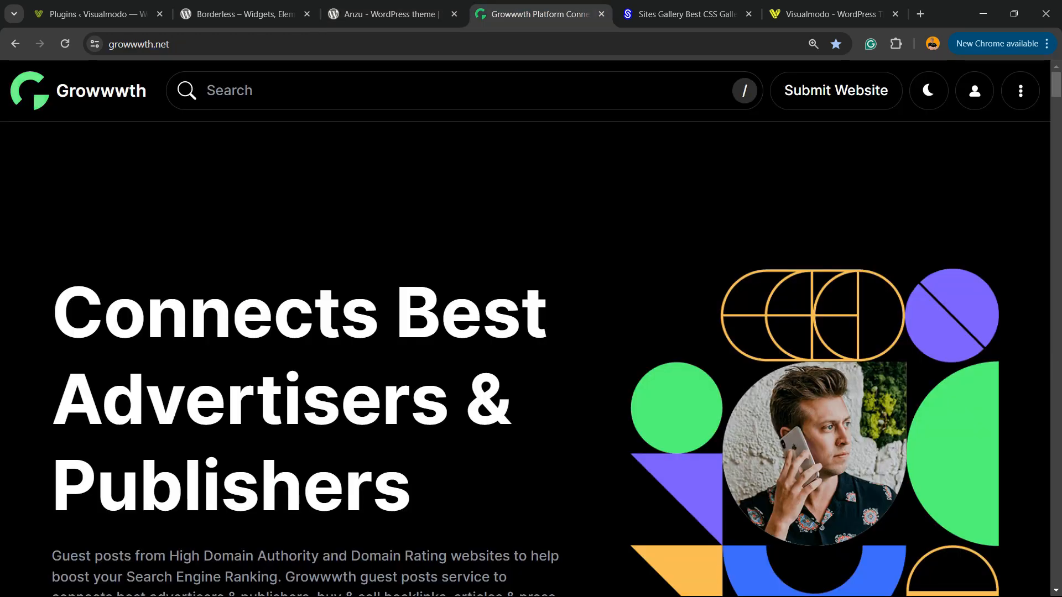
scroll(down, 3)
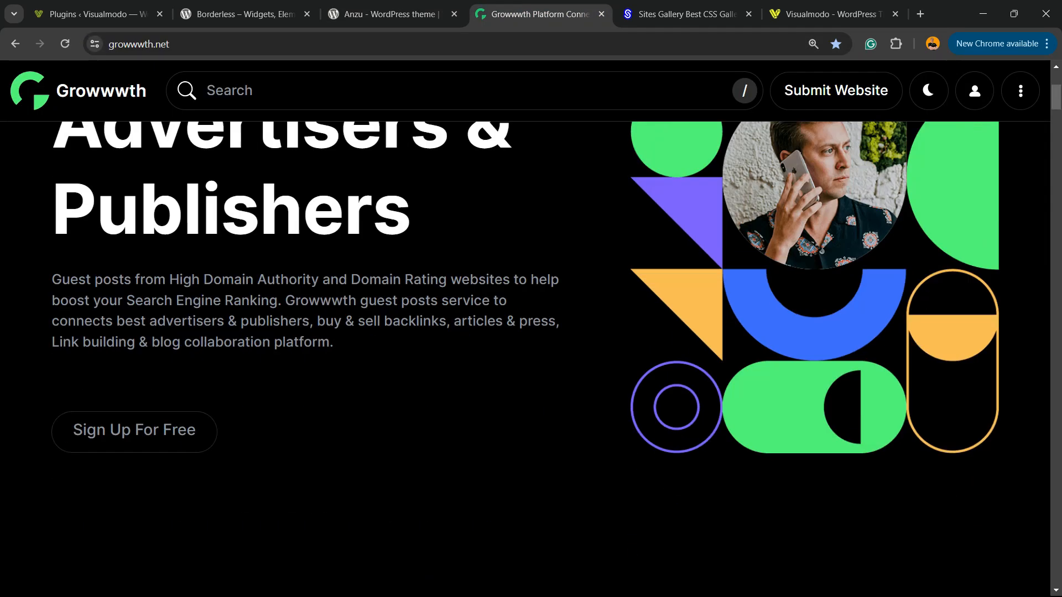
scroll(down, 3)
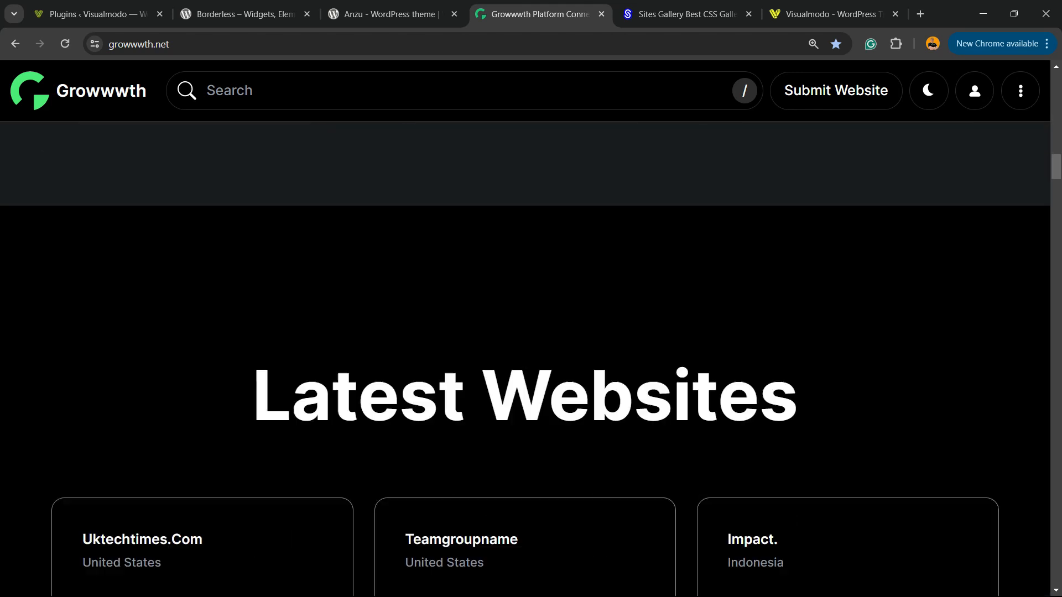
click(688, 14)
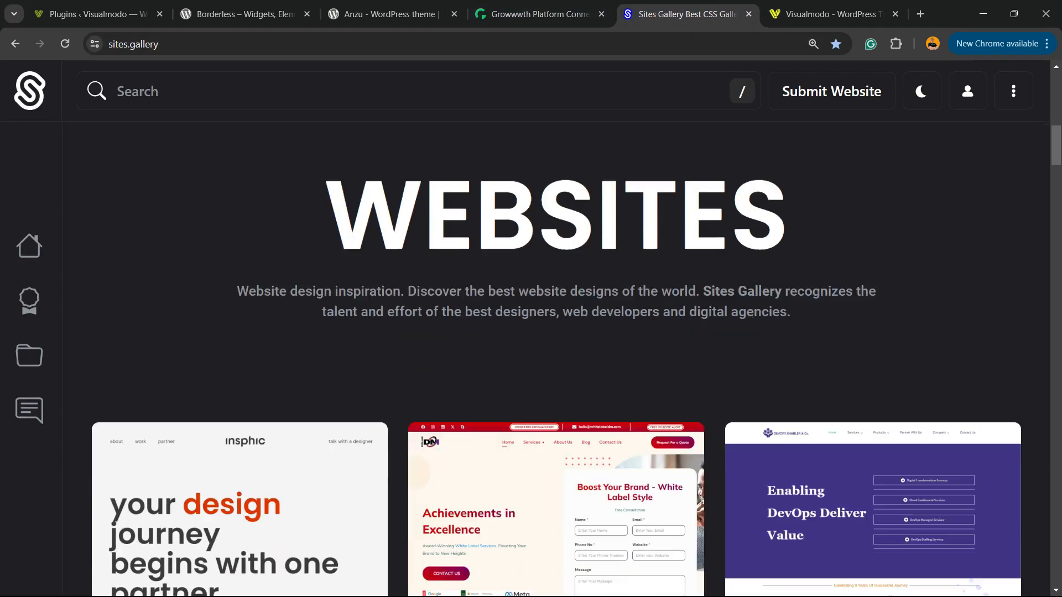
Scroll through the Sites Gallery showcase, then switch to the Visualmodo Borderless page.
scroll(down, 3)
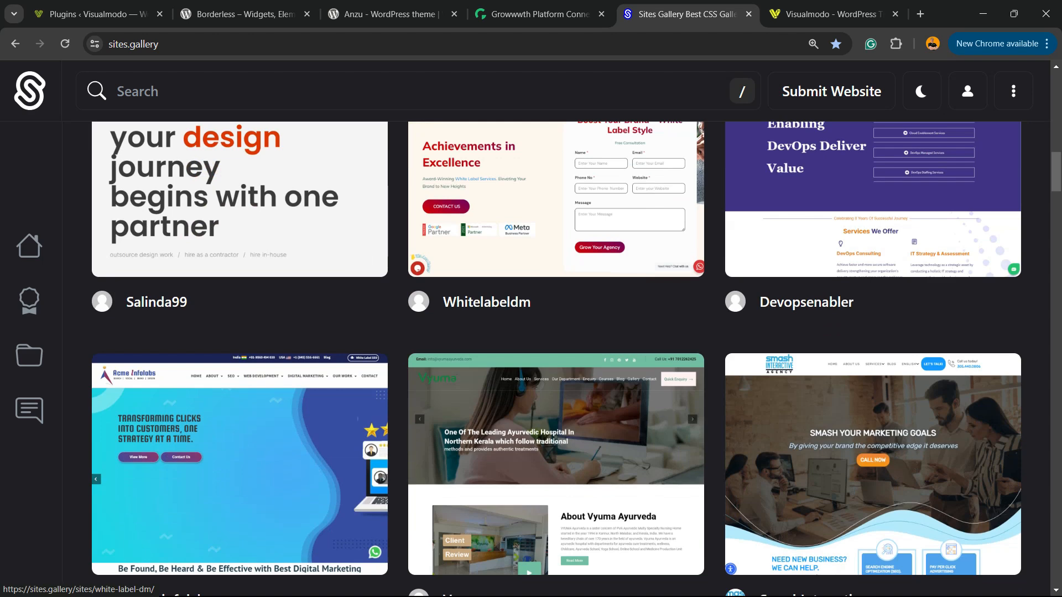
scroll(down, 3)
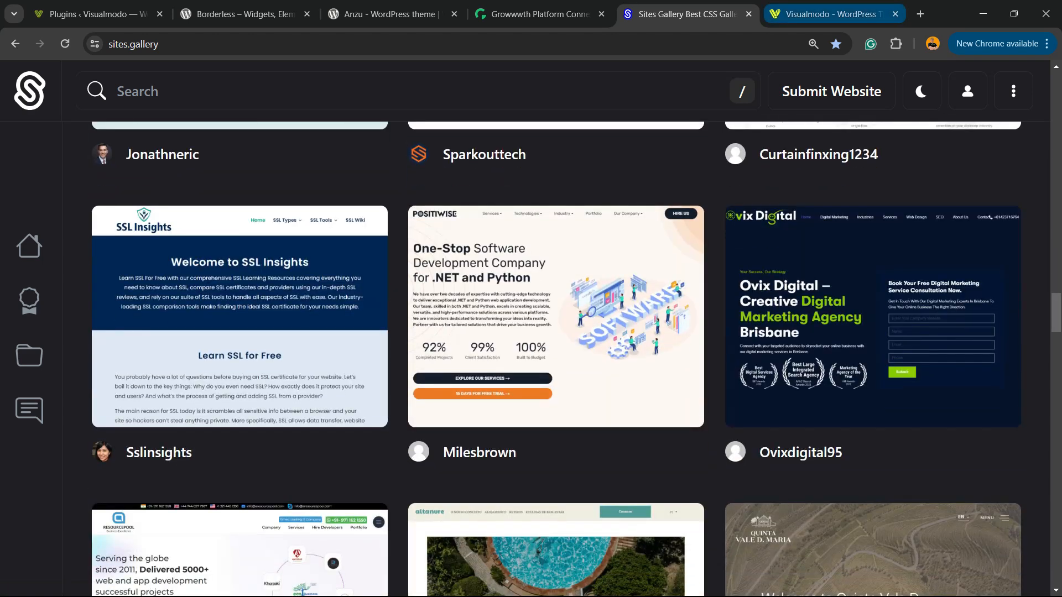
click(837, 14)
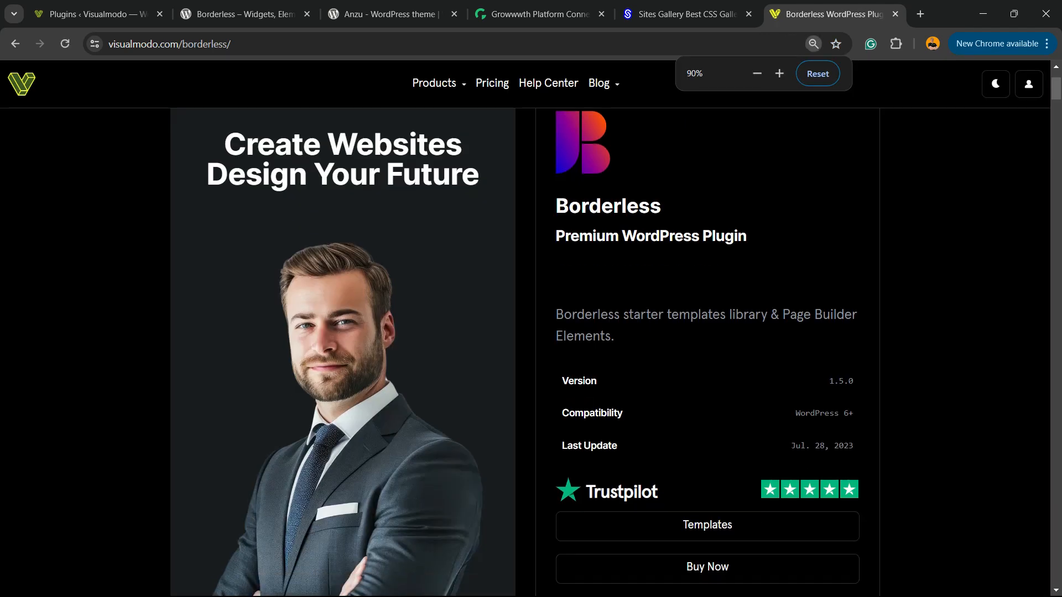
scroll(down, 3)
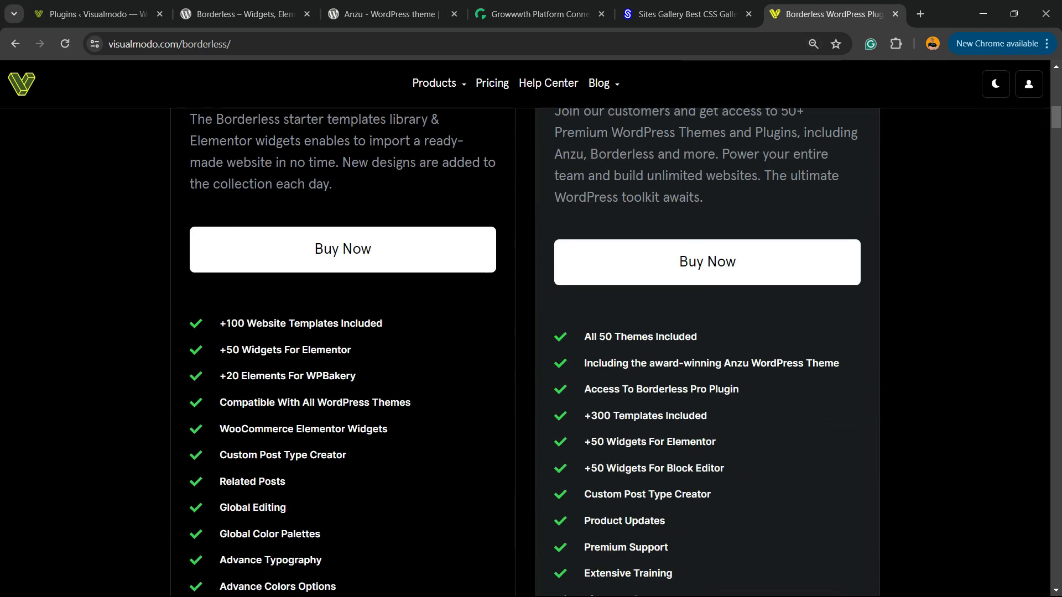
scroll(down, 3)
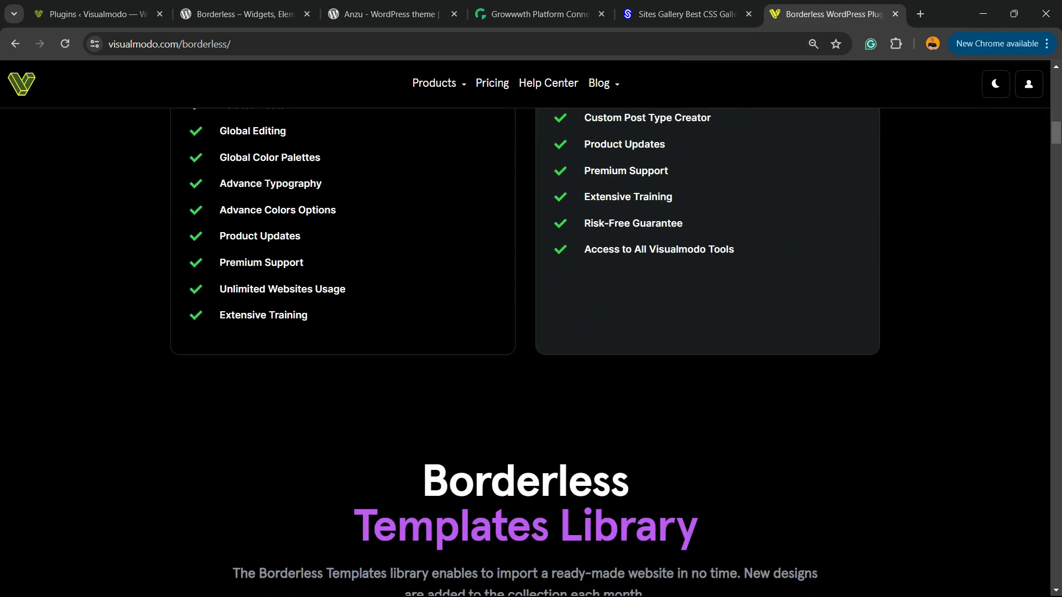
scroll(down, 3)
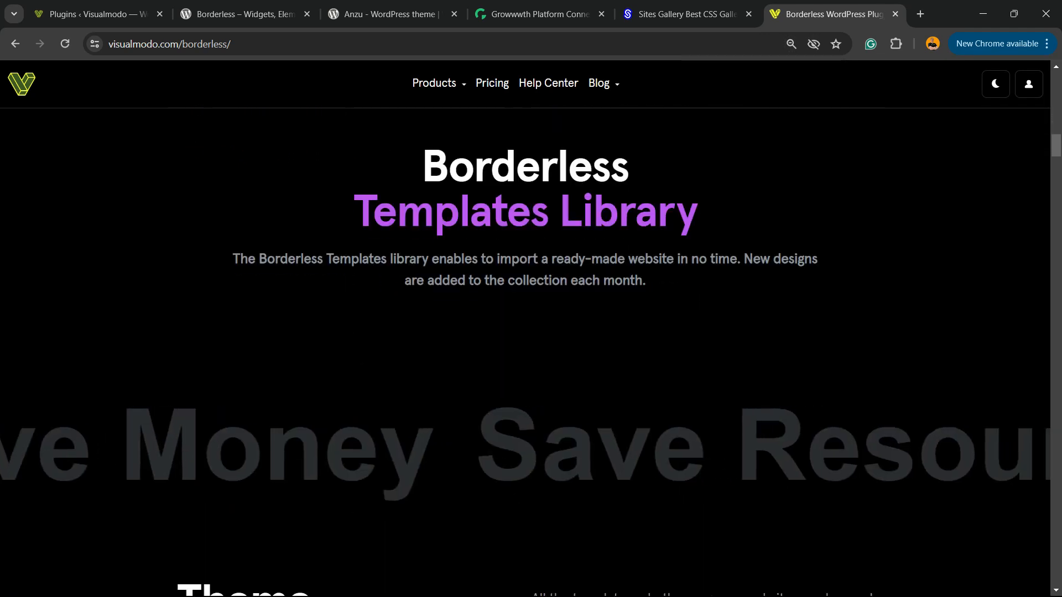
scroll(down, 3)
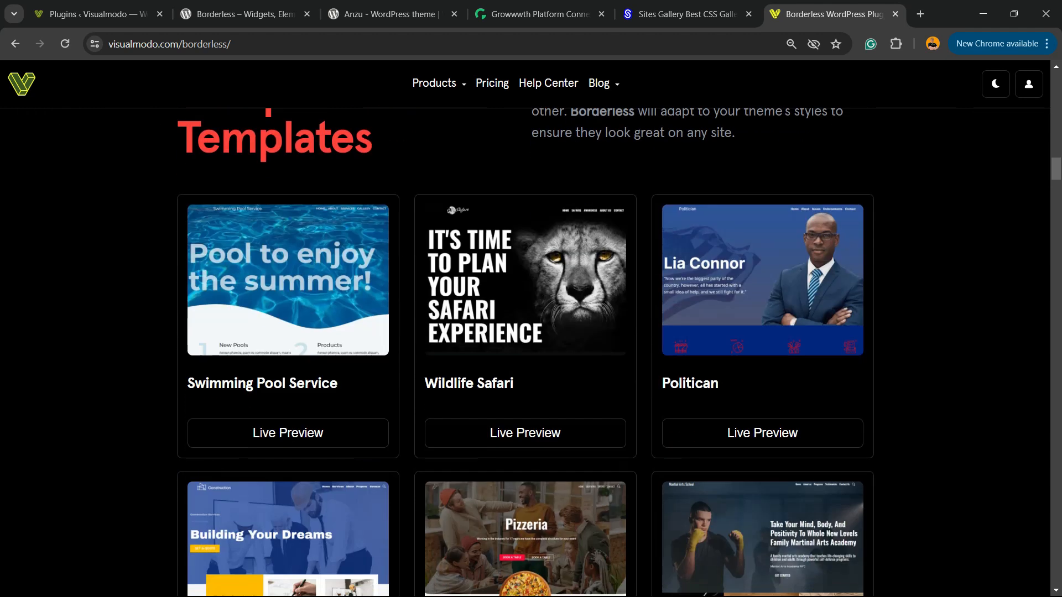
scroll(down, 3)
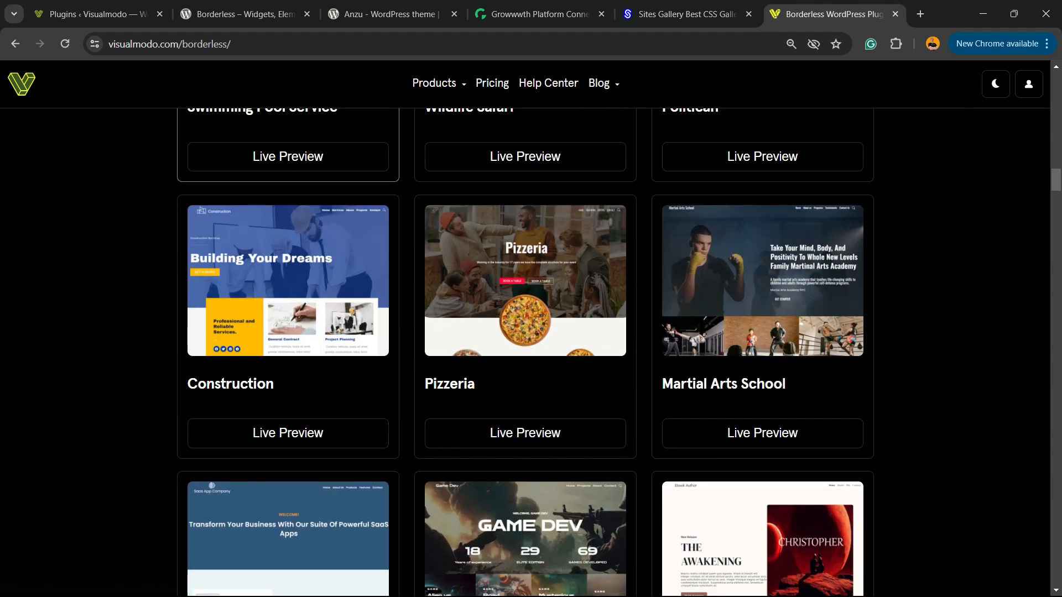
scroll(down, 3)
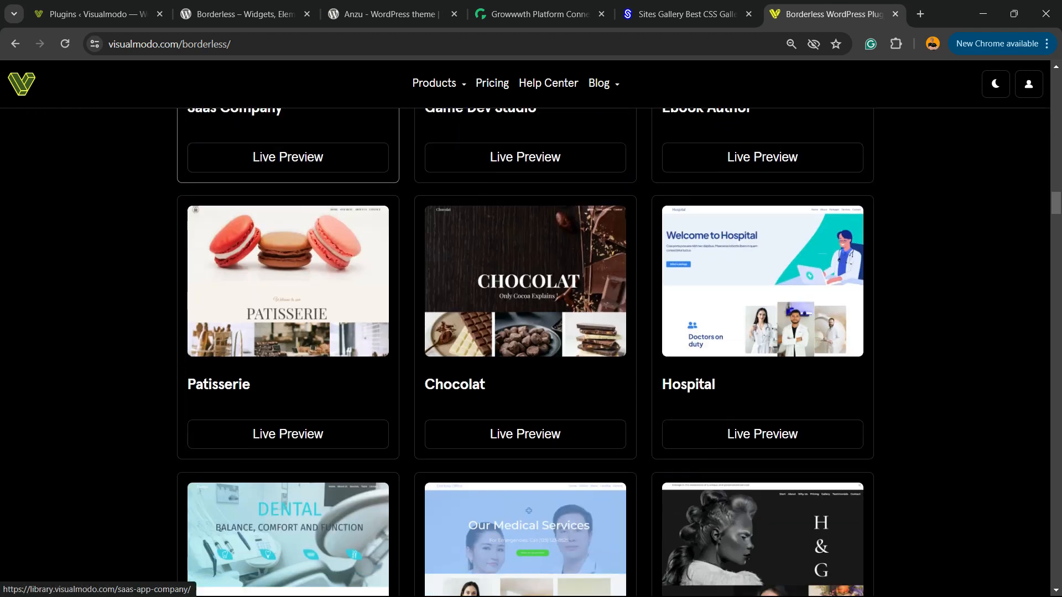
scroll(down, 3)
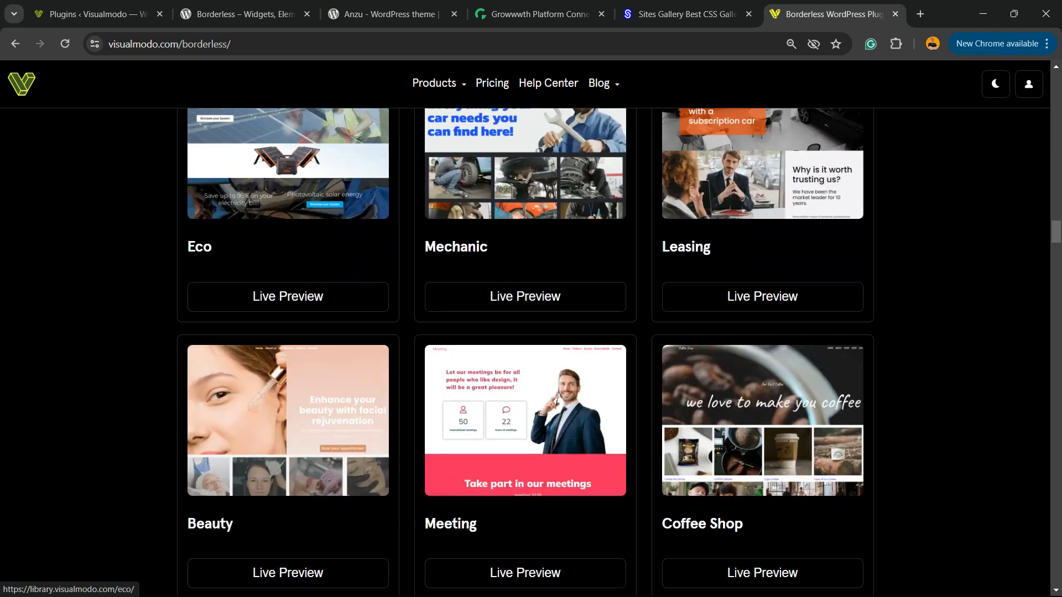
scroll(down, 3)
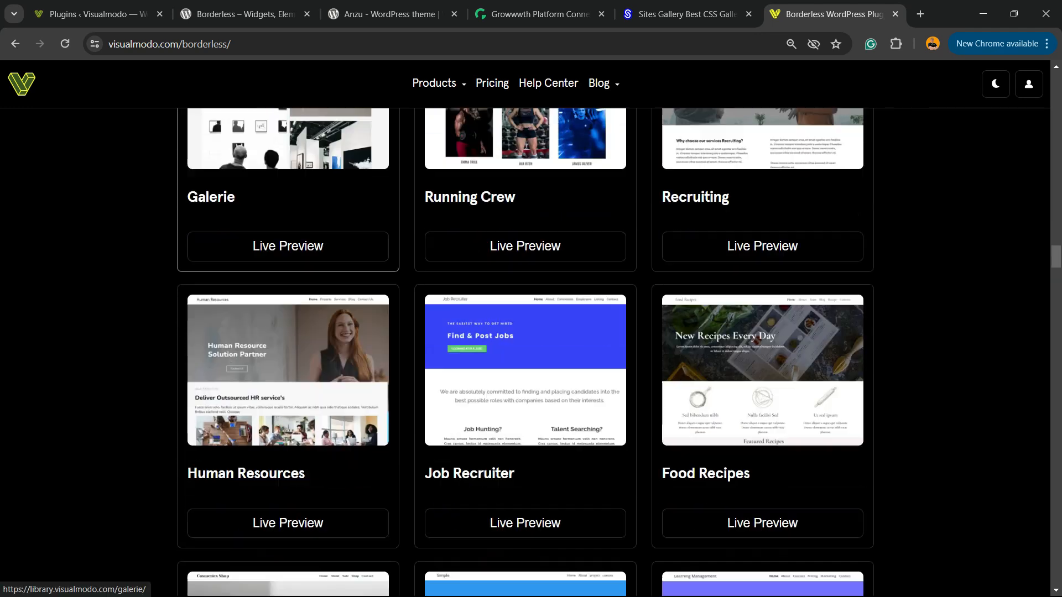
scroll(down, 3)
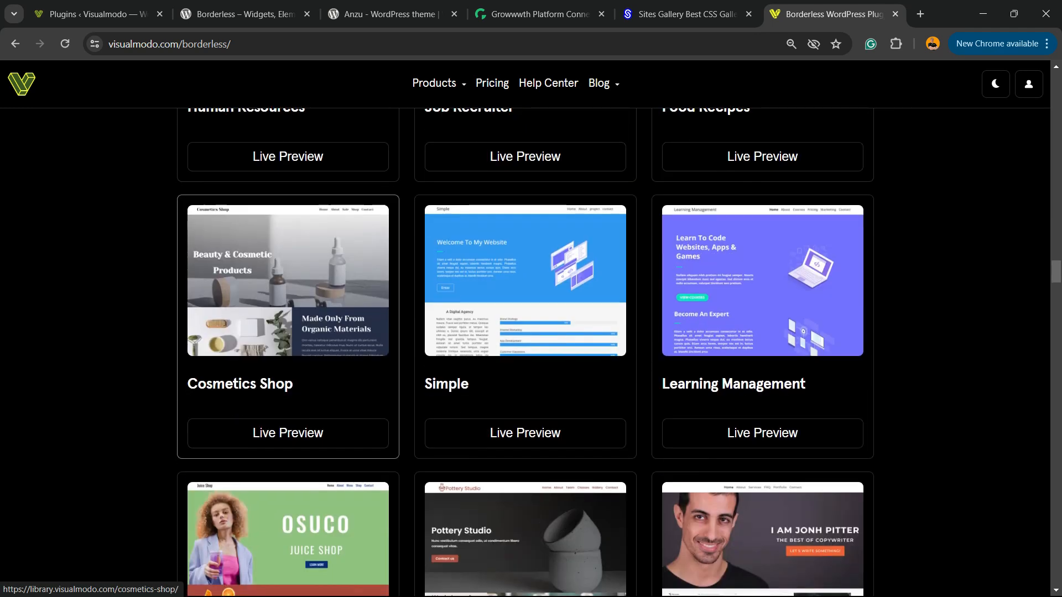
scroll(down, 3)
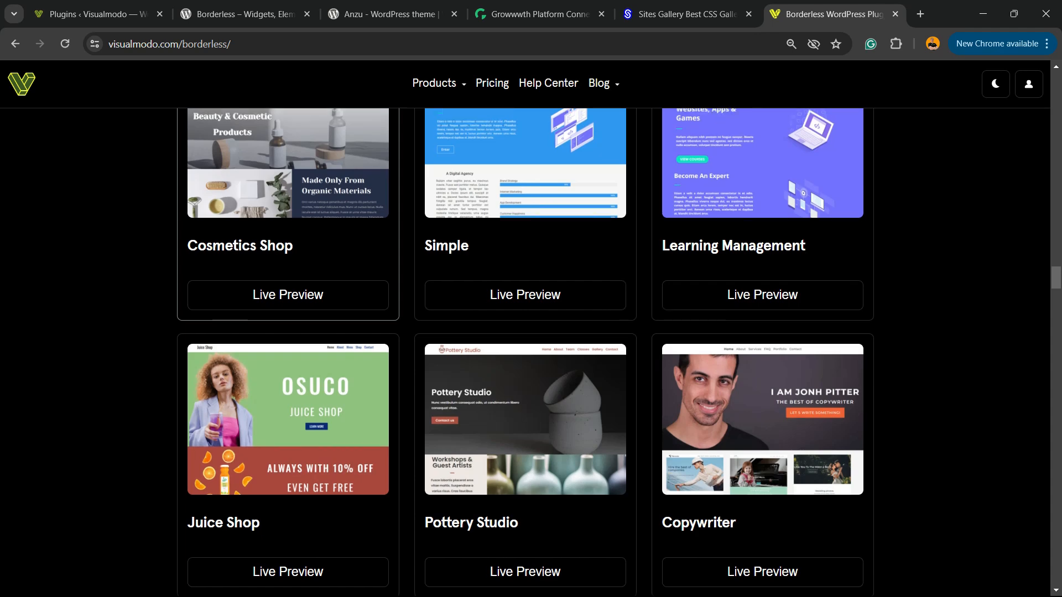